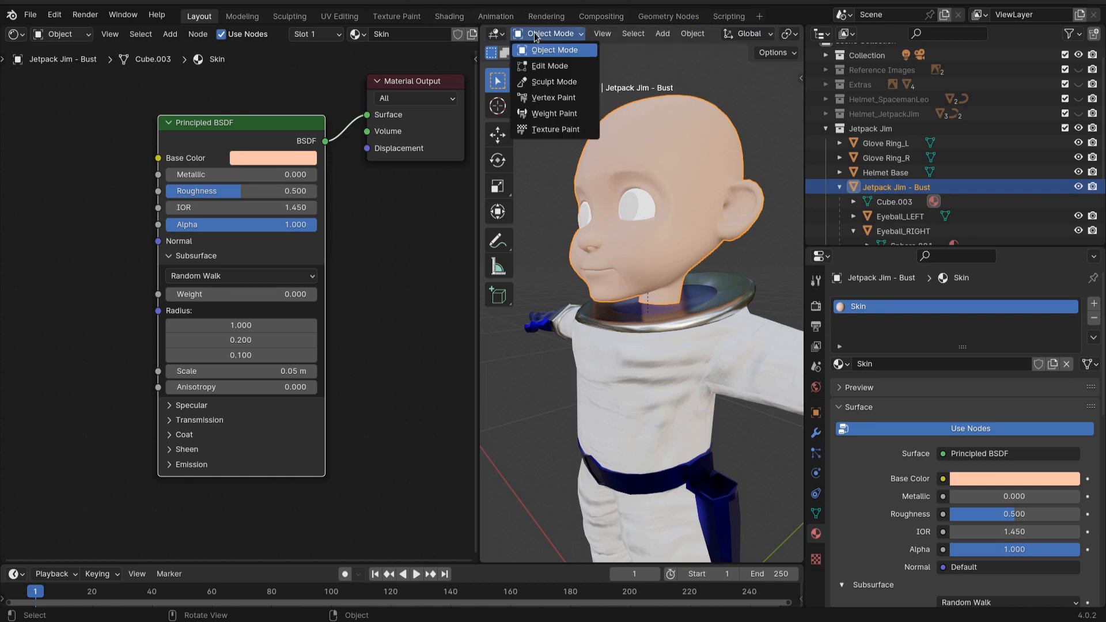
Put the head in Vertex Paint mode and add an Attribute node reading Skin.
left_click(553, 98)
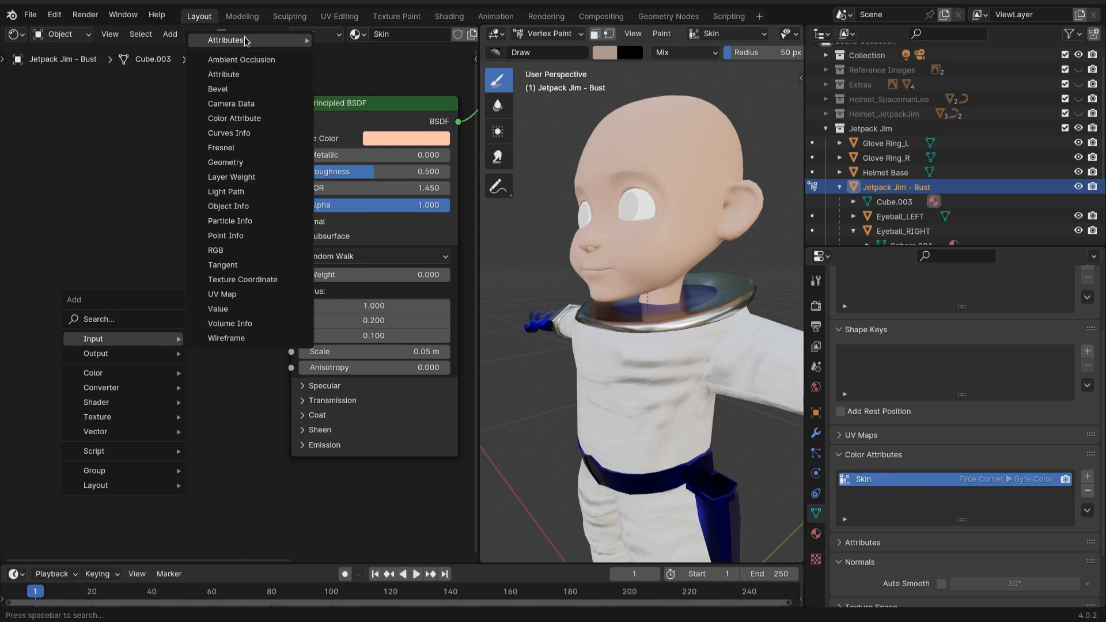
mouse_move(227, 40)
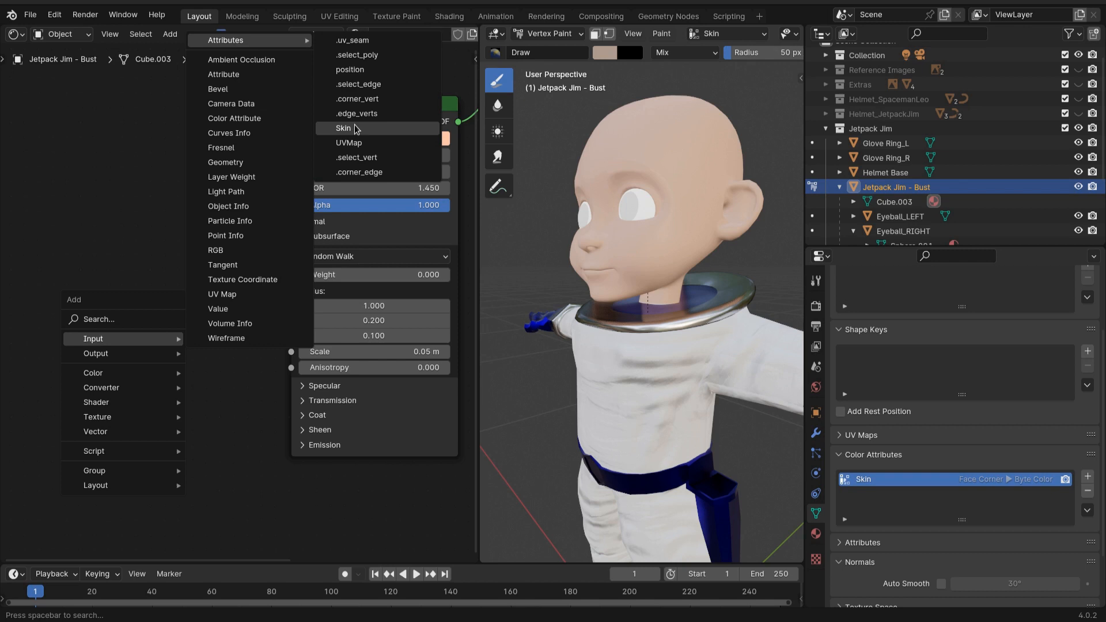
left_click(343, 127)
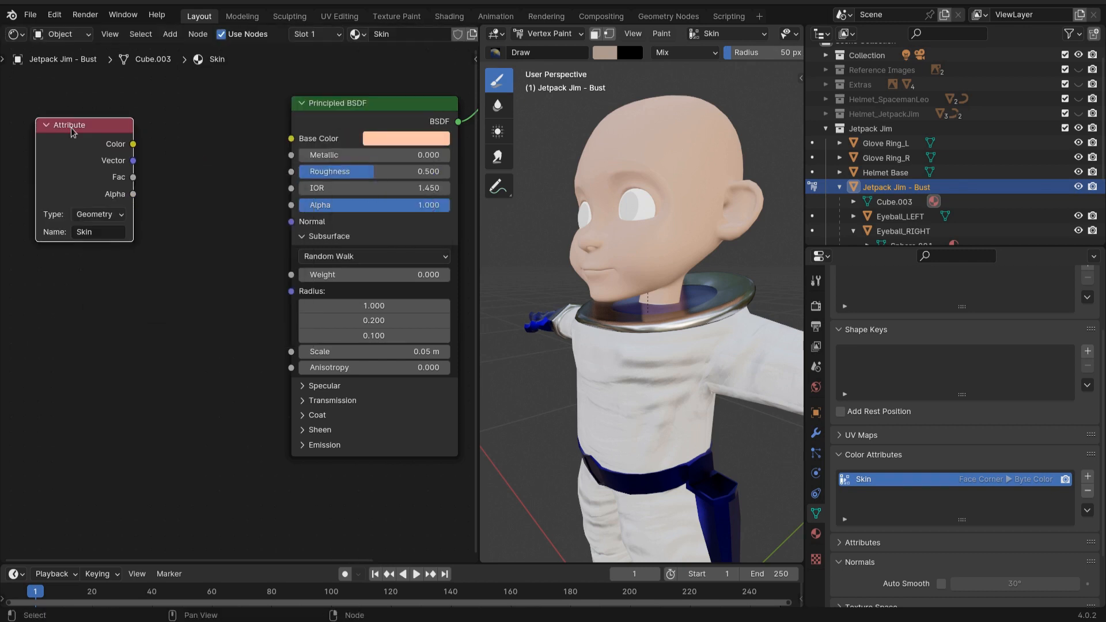
Link the Skin attribute's Color to Base Color and paint the head an even peach.
left_click_drag(132, 144, 290, 138)
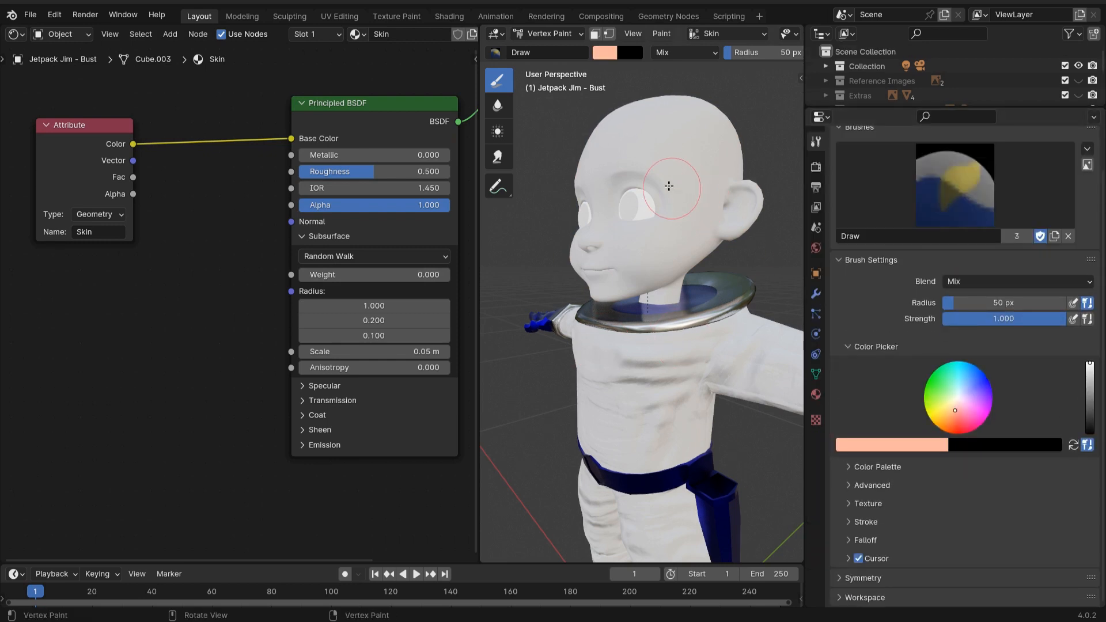
left_click_drag(669, 186, 700, 219)
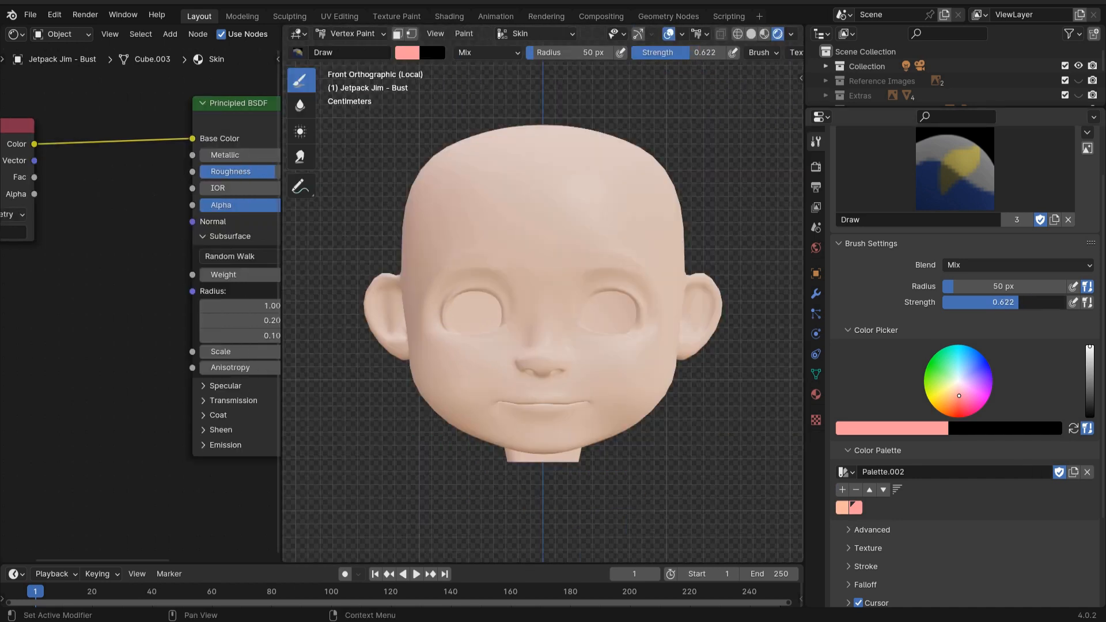
Paint pink blush over the chin and lips, and add a Skin Tones color attribute.
left_click_drag(1002, 302, 991, 302)
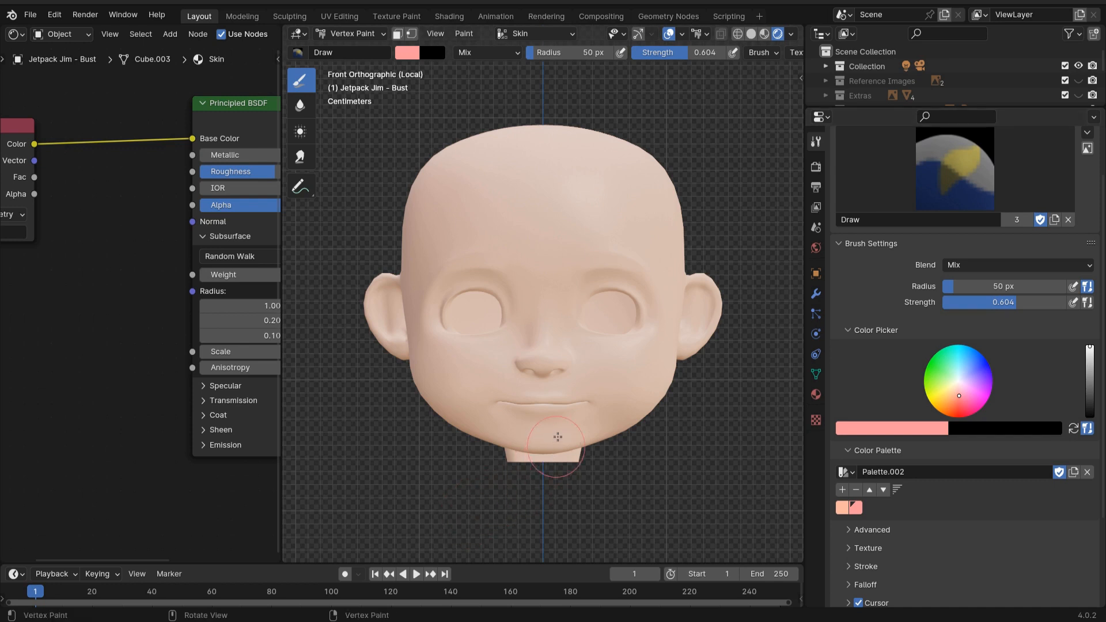
left_click_drag(556, 437, 544, 271)
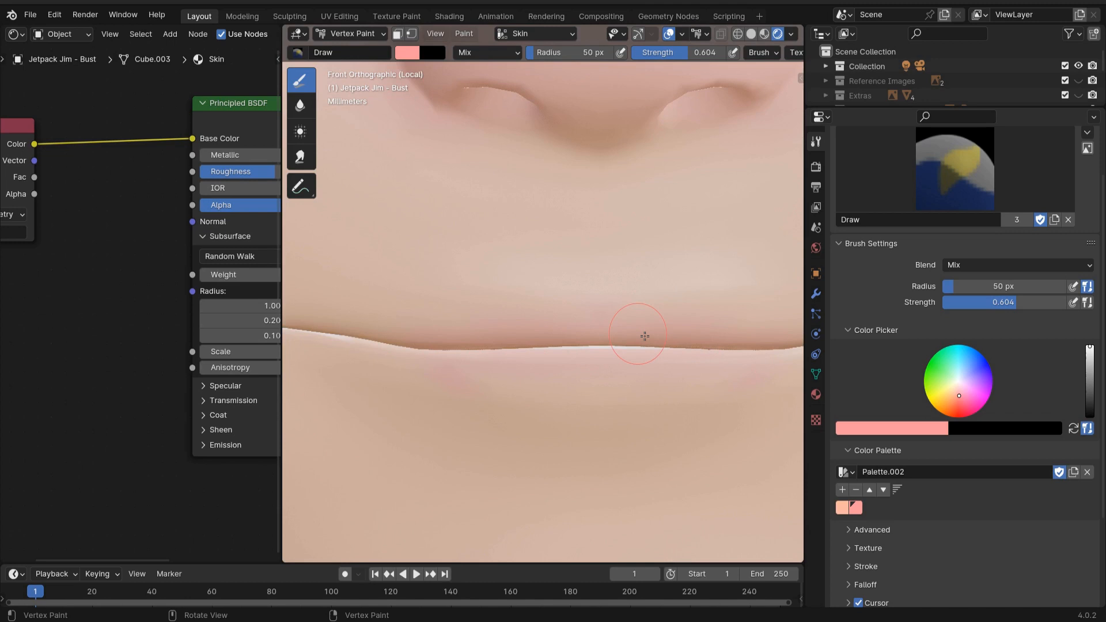
left_click_drag(637, 335, 600, 386)
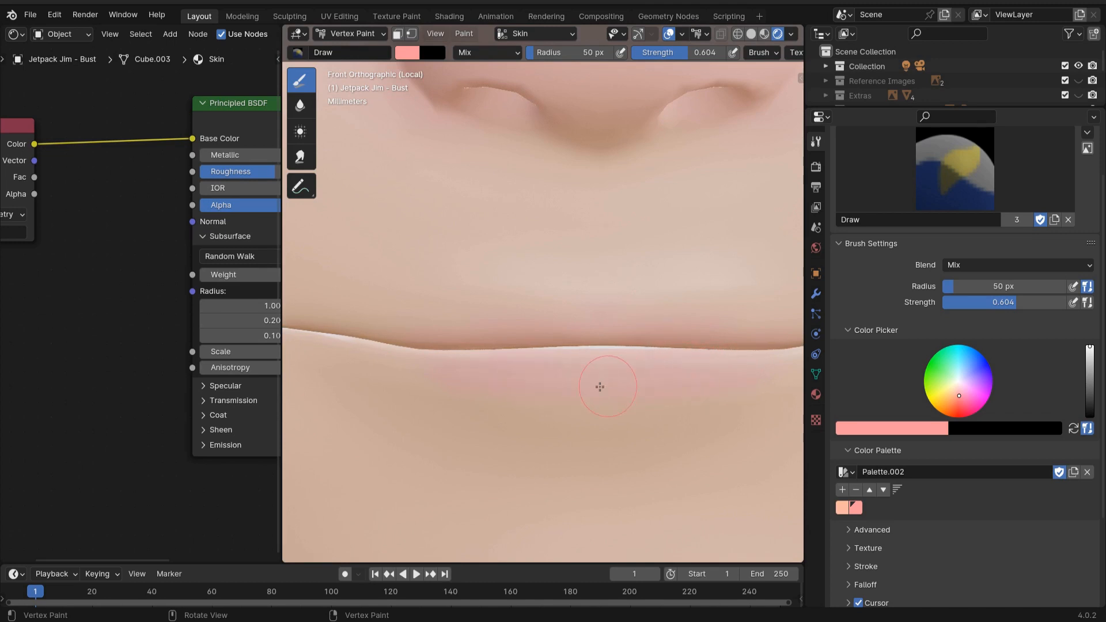
scroll("down", 3)
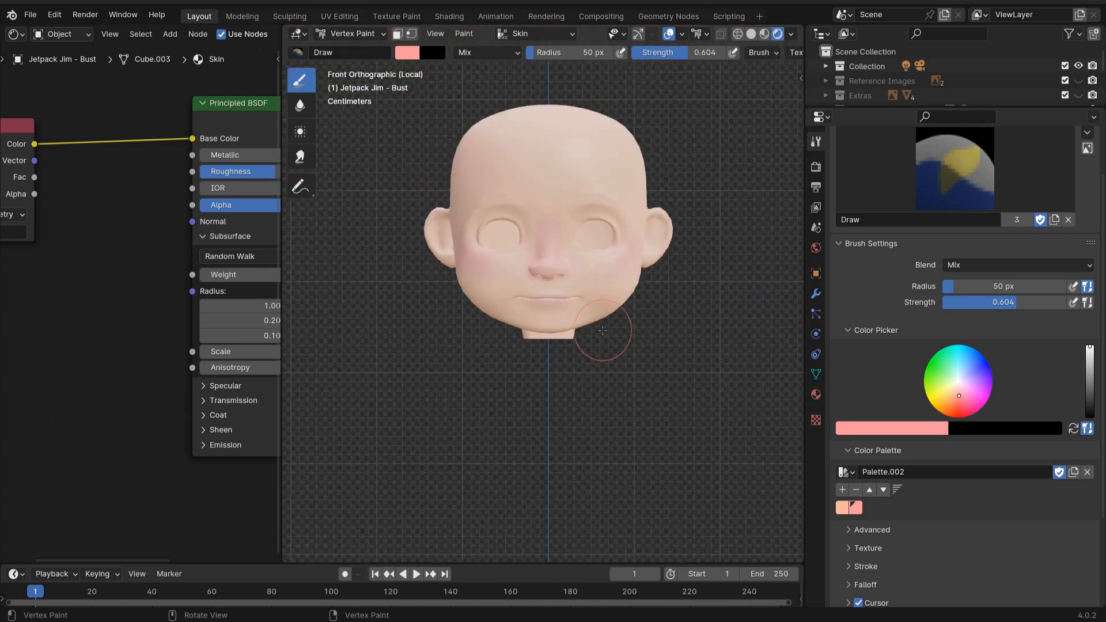
mouse_move(770, 306)
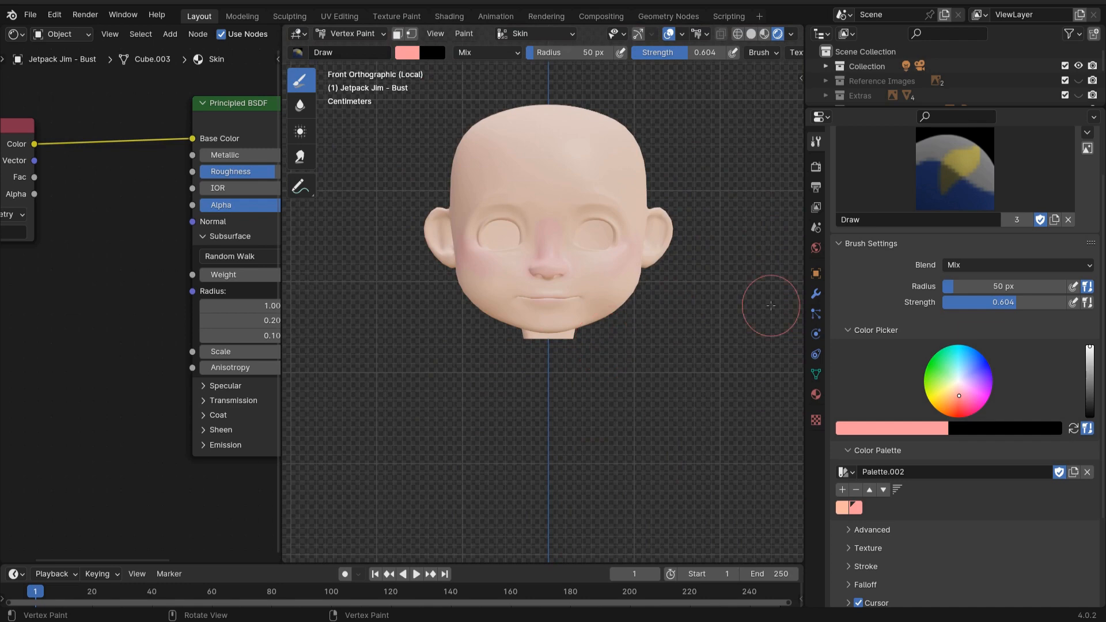
left_click(299, 106)
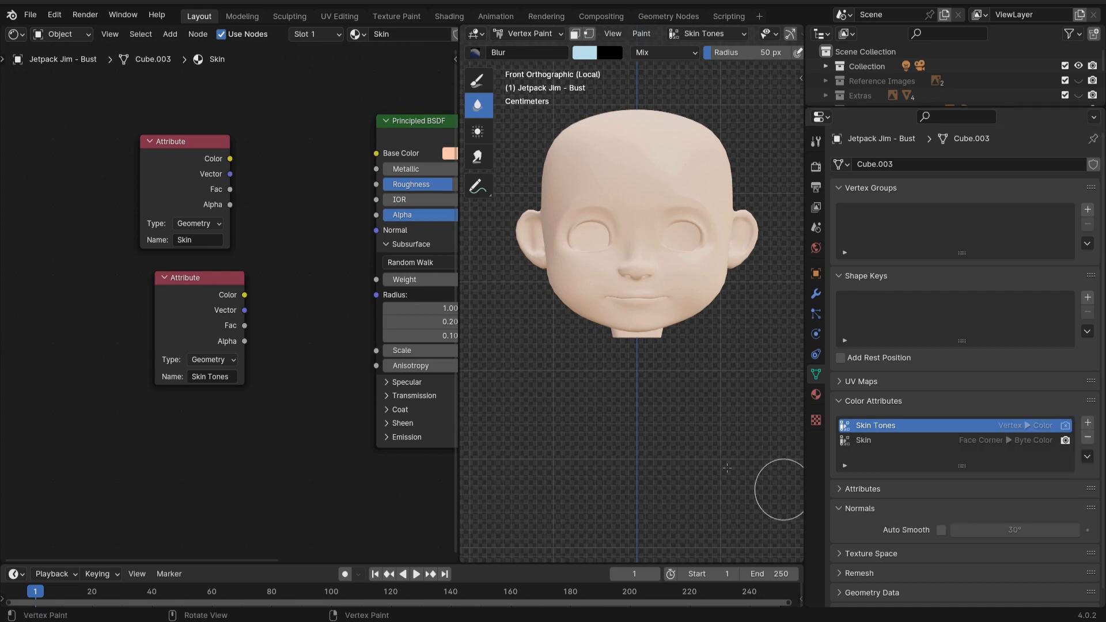
Connect the Skin Tones attribute to Base Color and pick a pale yellow paint colour.
left_click_drag(245, 295, 302, 205)
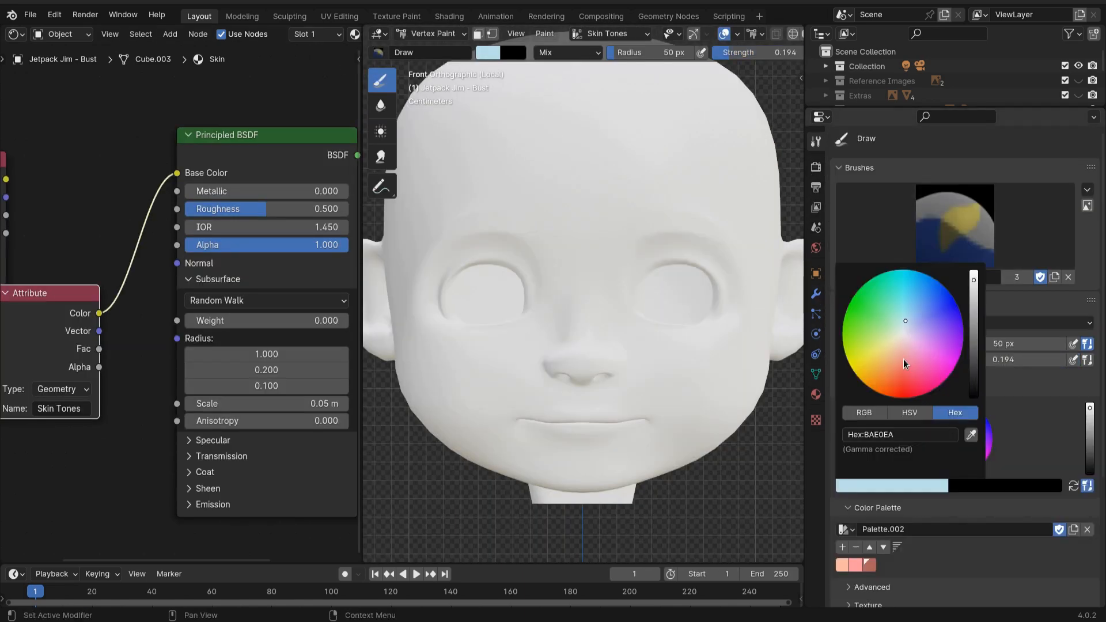
left_click(888, 342)
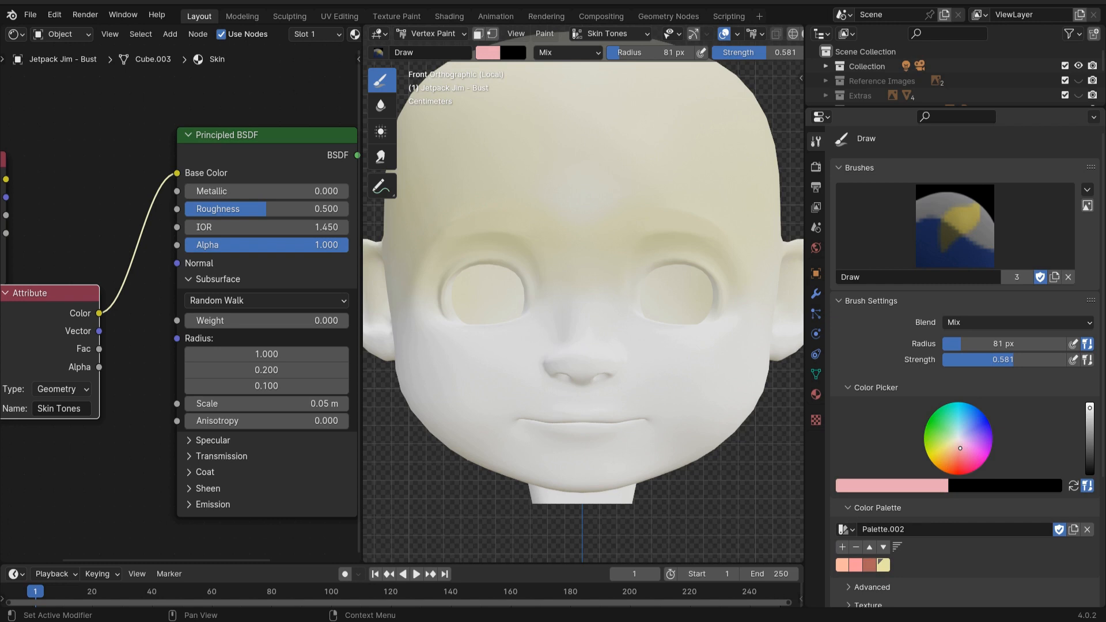
mouse_move(943, 457)
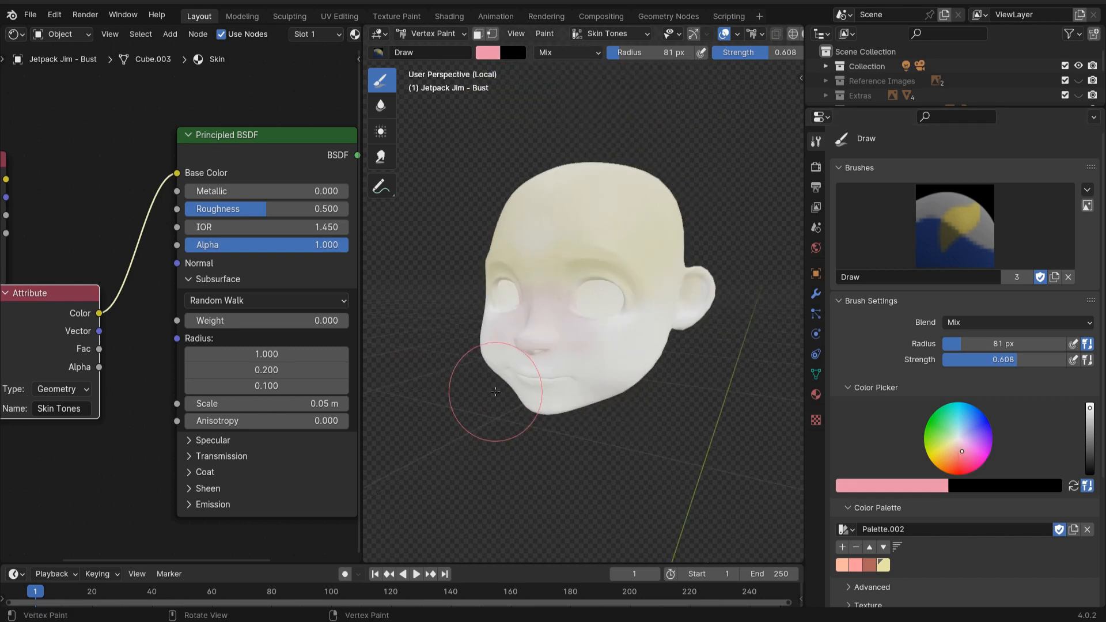
In front view, paint pink across nose and cheeks, then blur the jaw transitions.
key("KP_1")
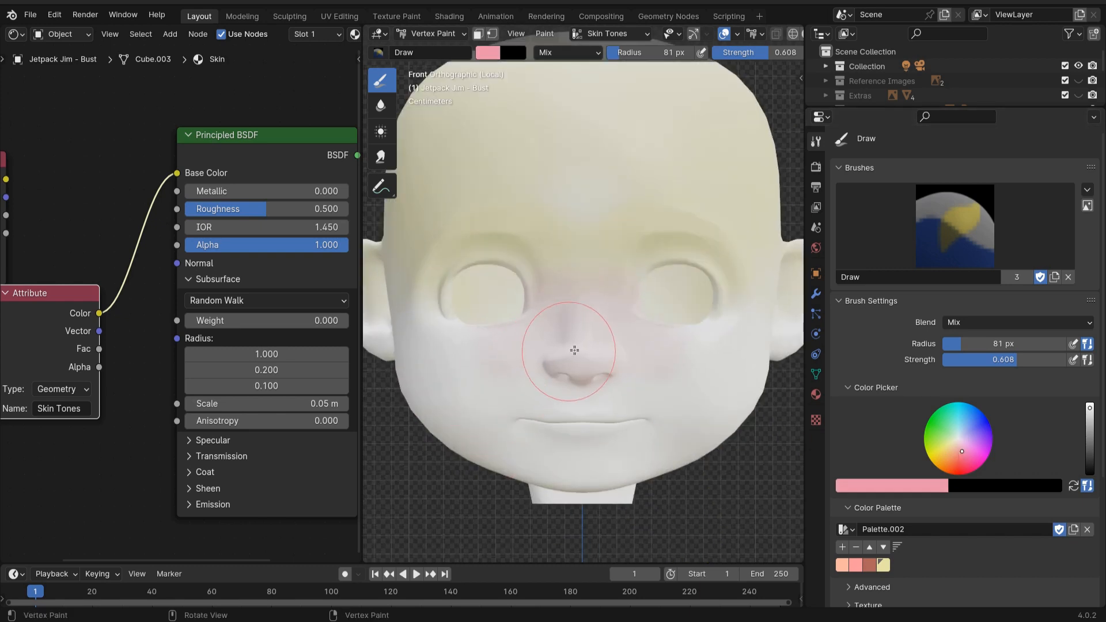
left_click_drag(573, 349, 525, 331)
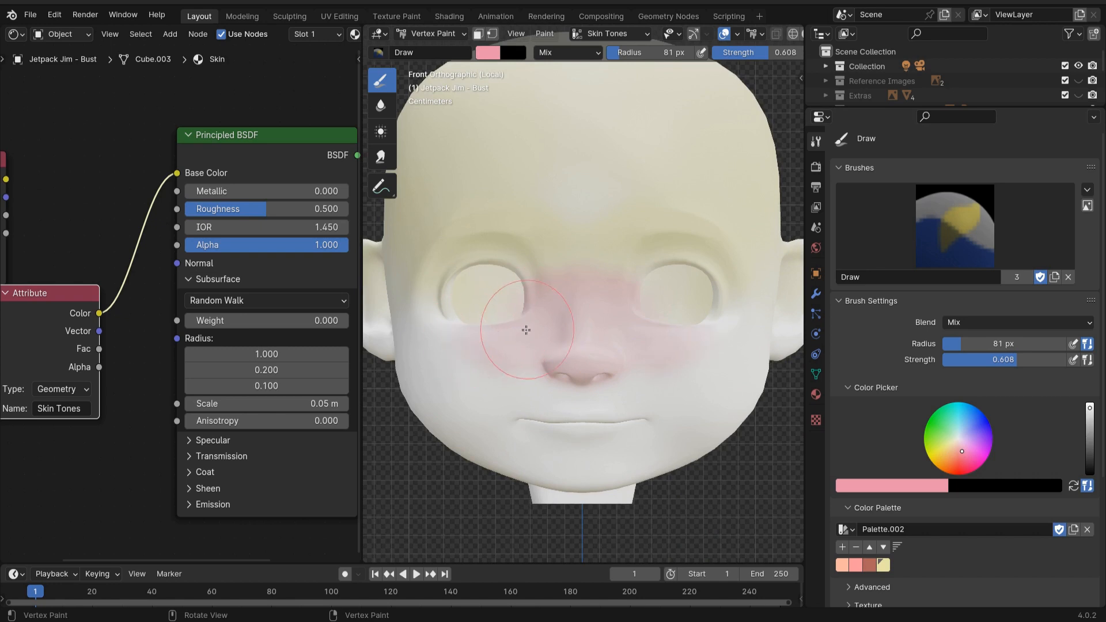
left_click_drag(522, 331, 466, 353)
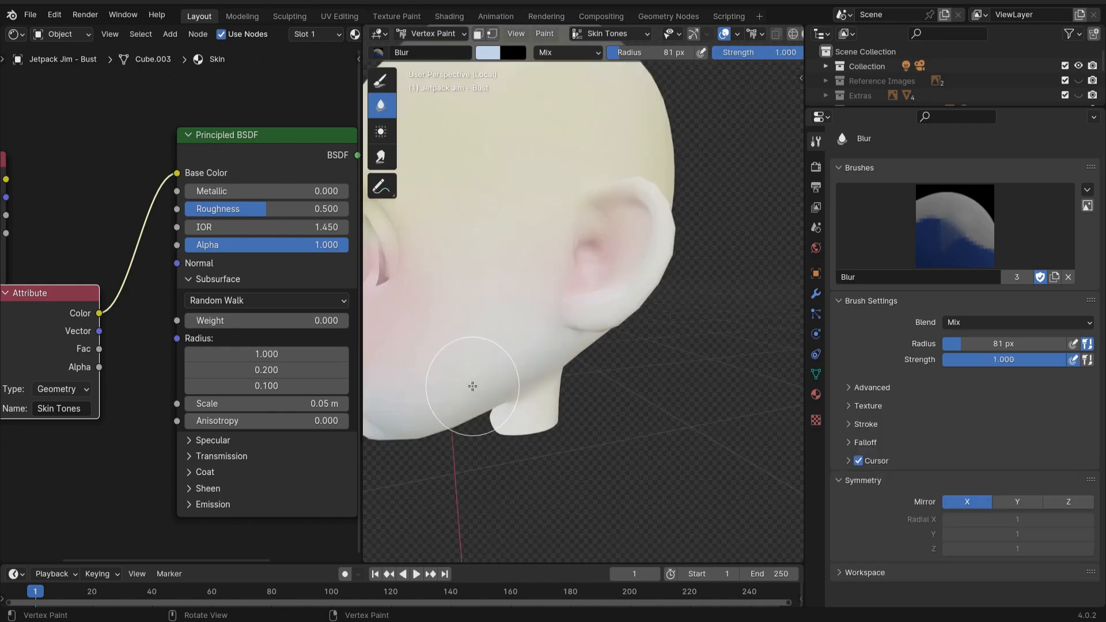
left_click_drag(472, 385, 662, 390)
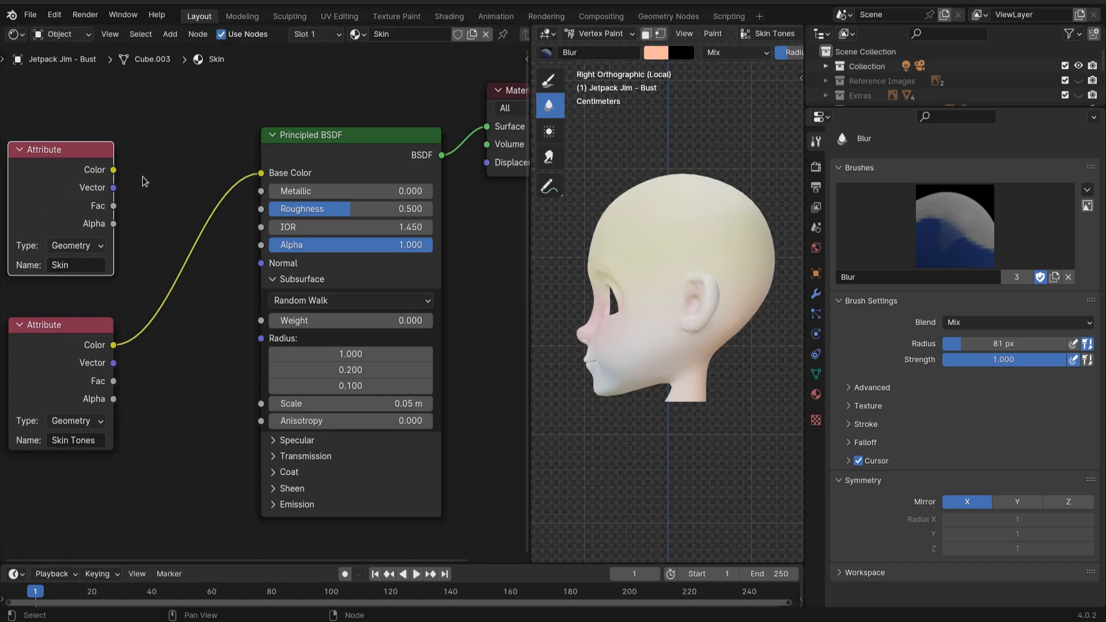
Add a Mix Color node set to Color blend combining Skin and Skin Tones.
left_click(170, 34)
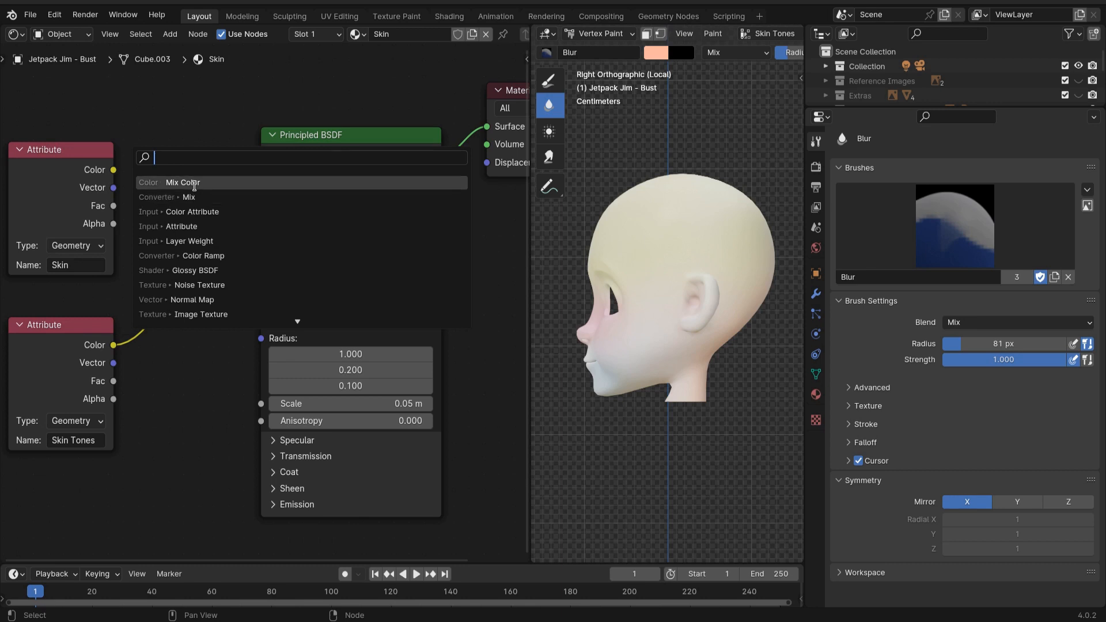
left_click(182, 182)
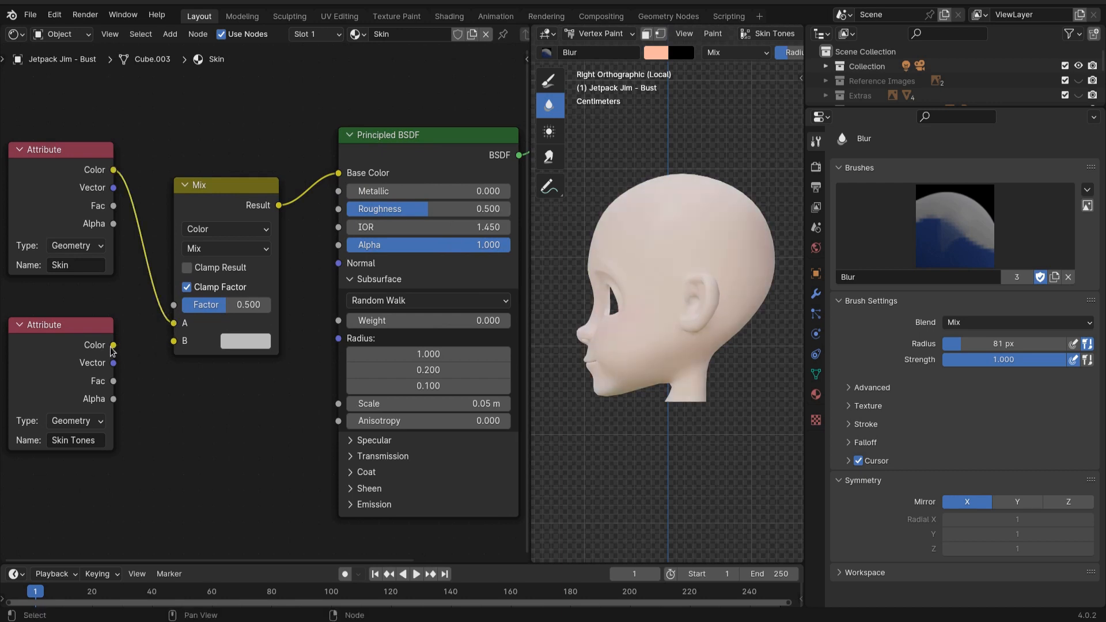
left_click(225, 248)
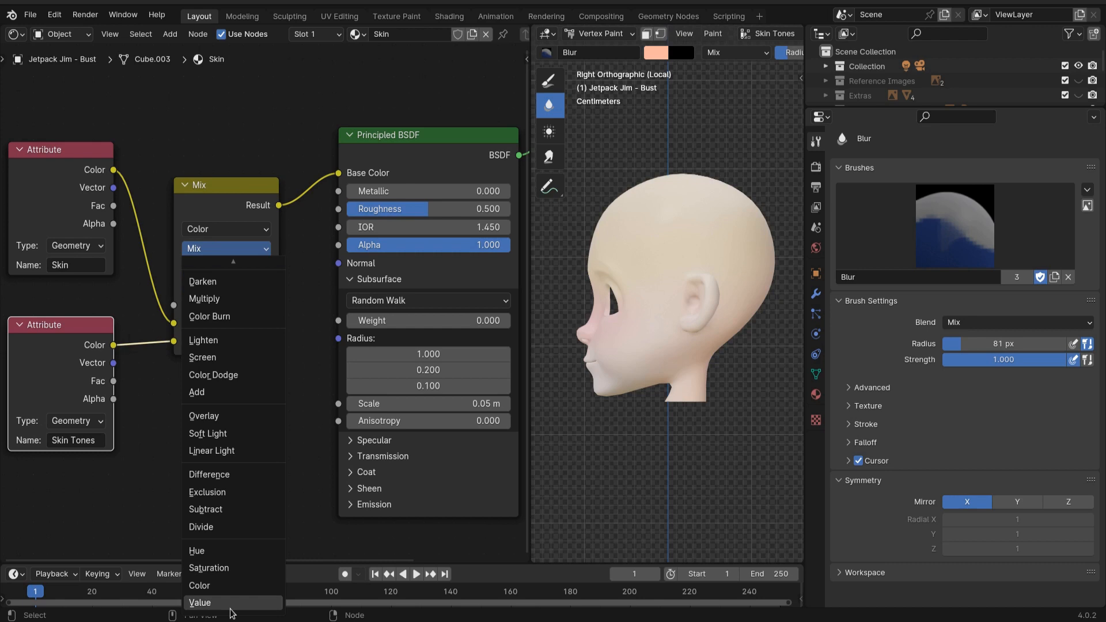
left_click(199, 585)
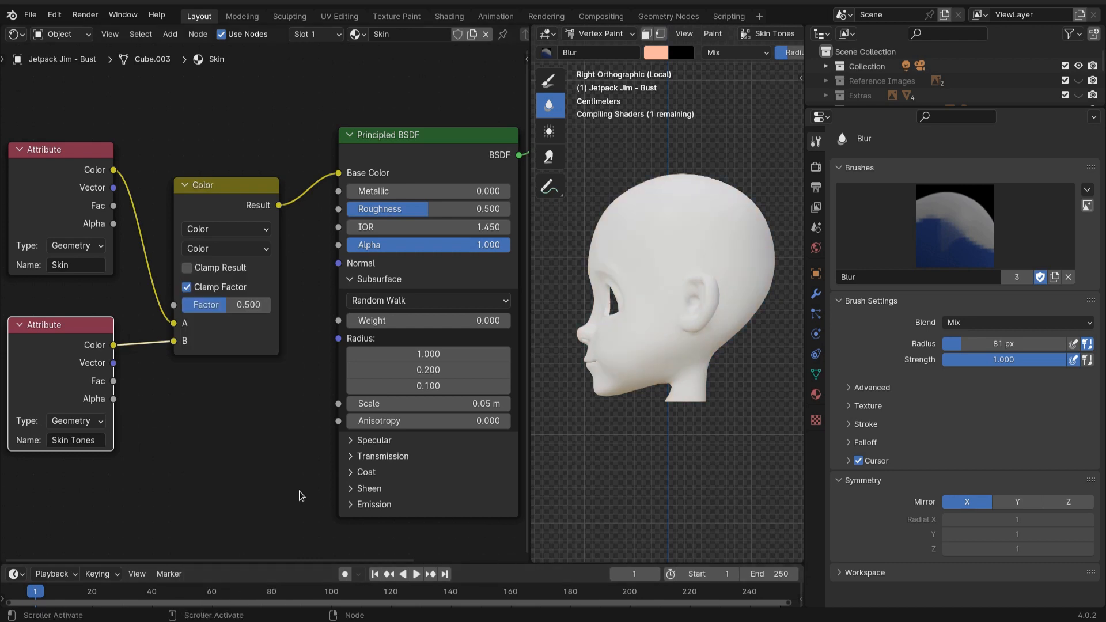
left_click_drag(703, 282, 703, 412)
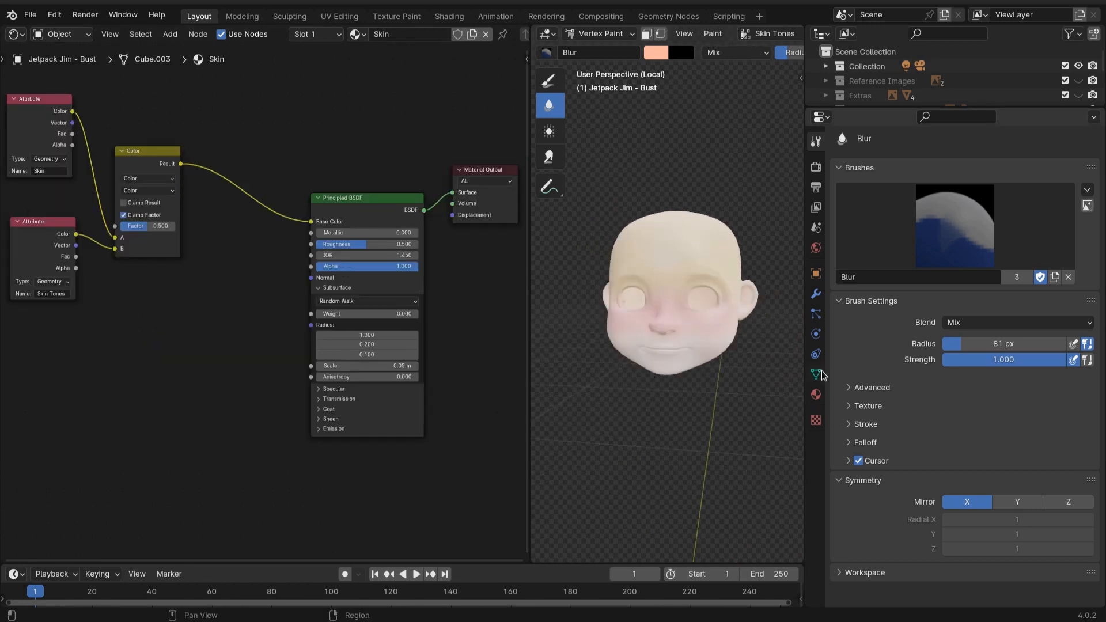
Create a Skin Detail color attribute in mesh data and make it the active paint layer.
left_click(816, 374)
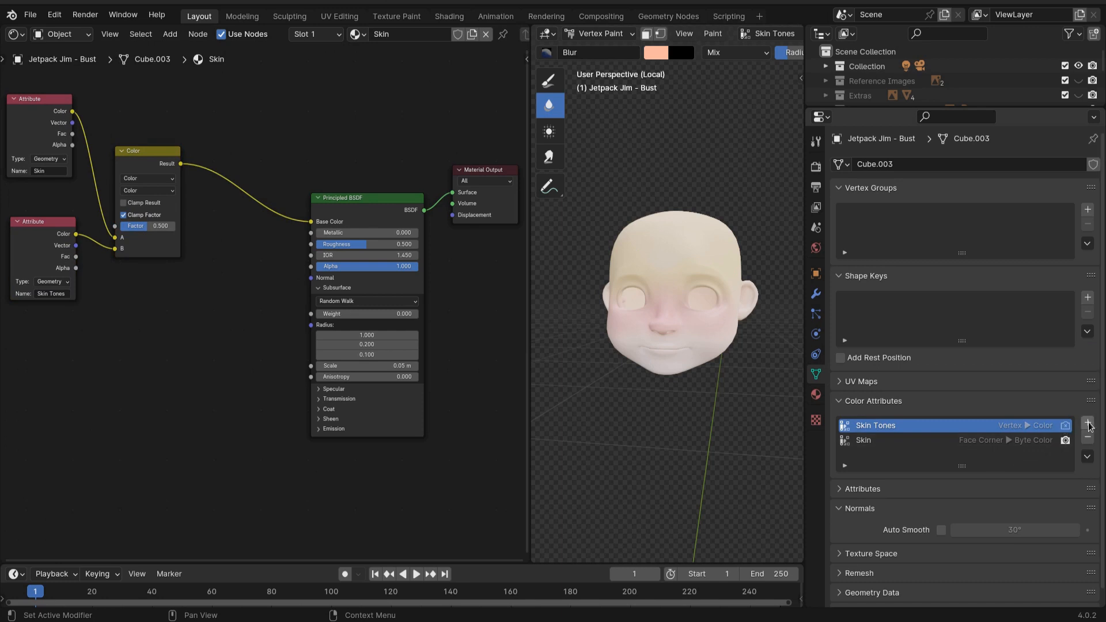
left_click(1087, 424)
type("Skin Detail")
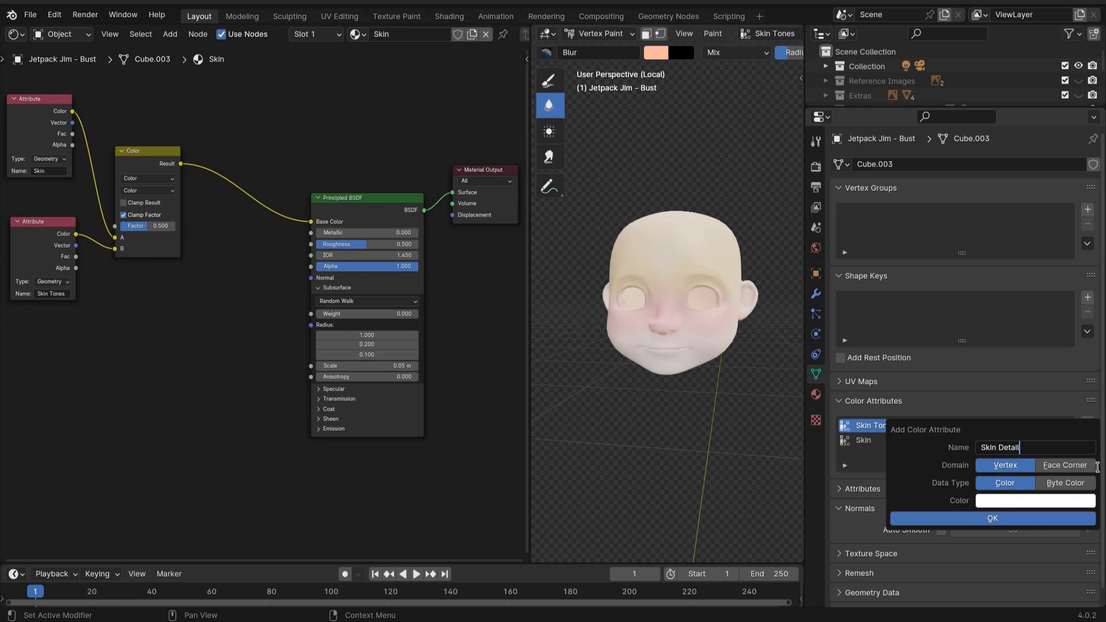
left_click(992, 518)
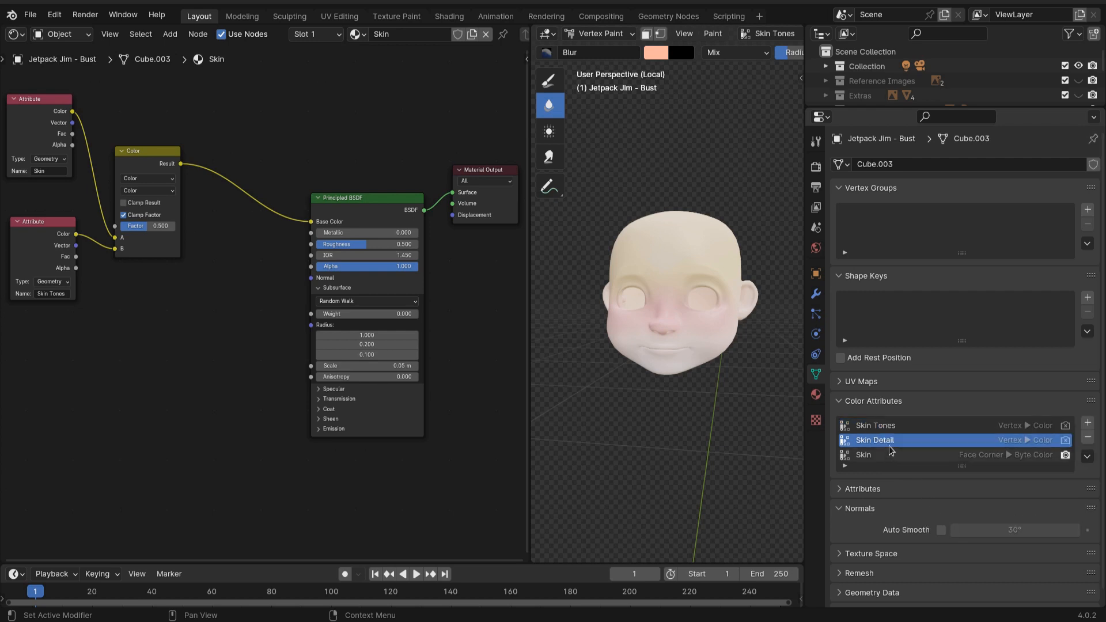
left_click(169, 34)
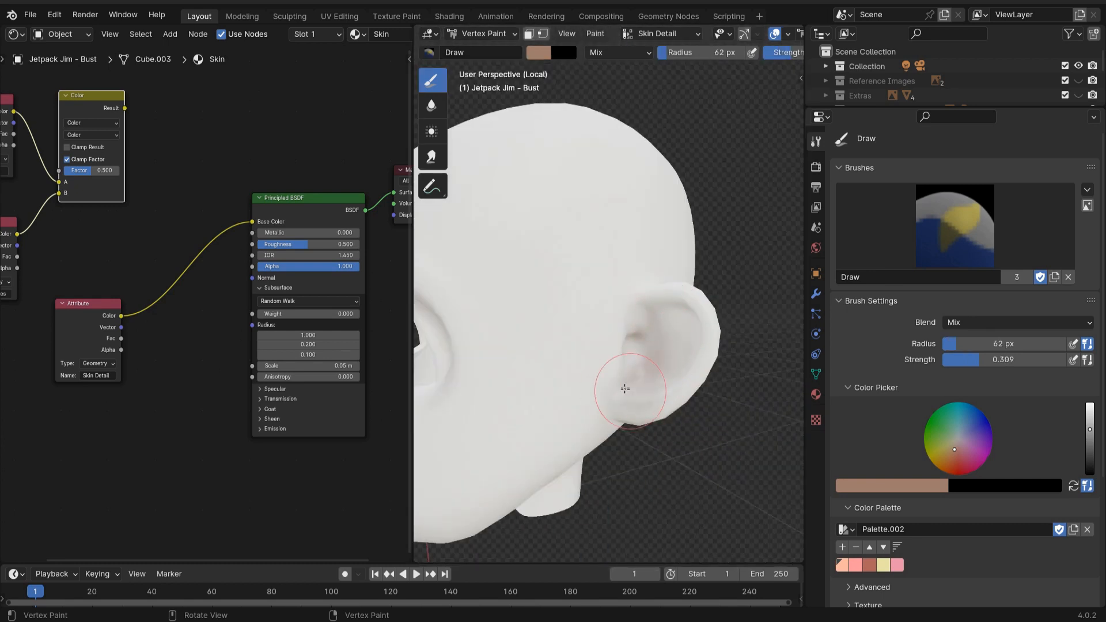
key("KP_1")
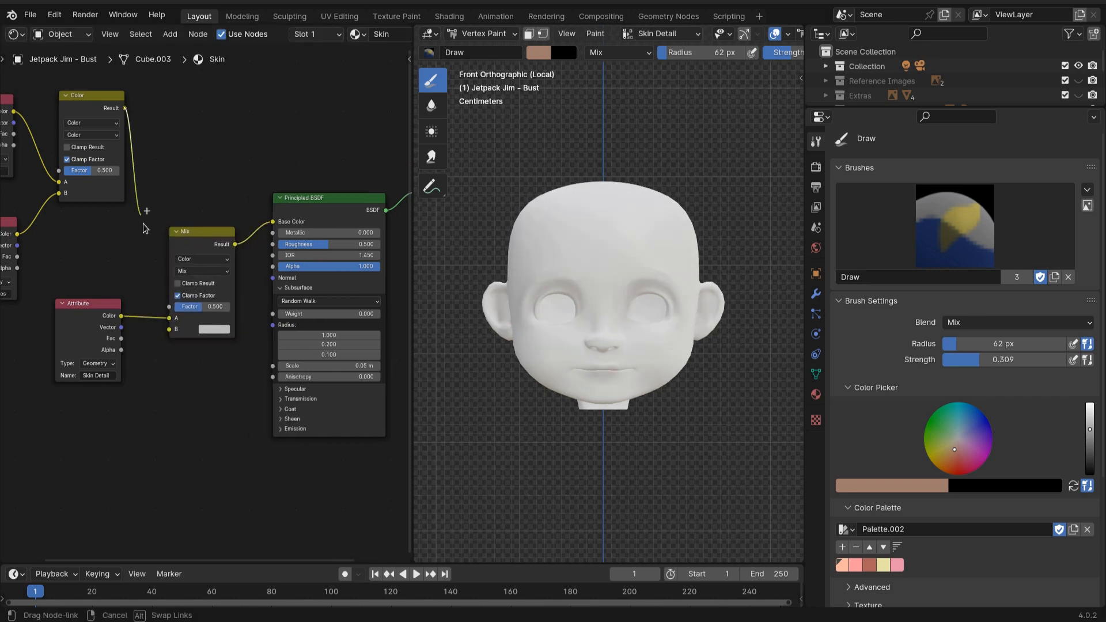
Feed the skin colour mix result into the new Mix node's A input.
left_click_drag(202, 232, 203, 231)
type("Sub Surface Scattering")
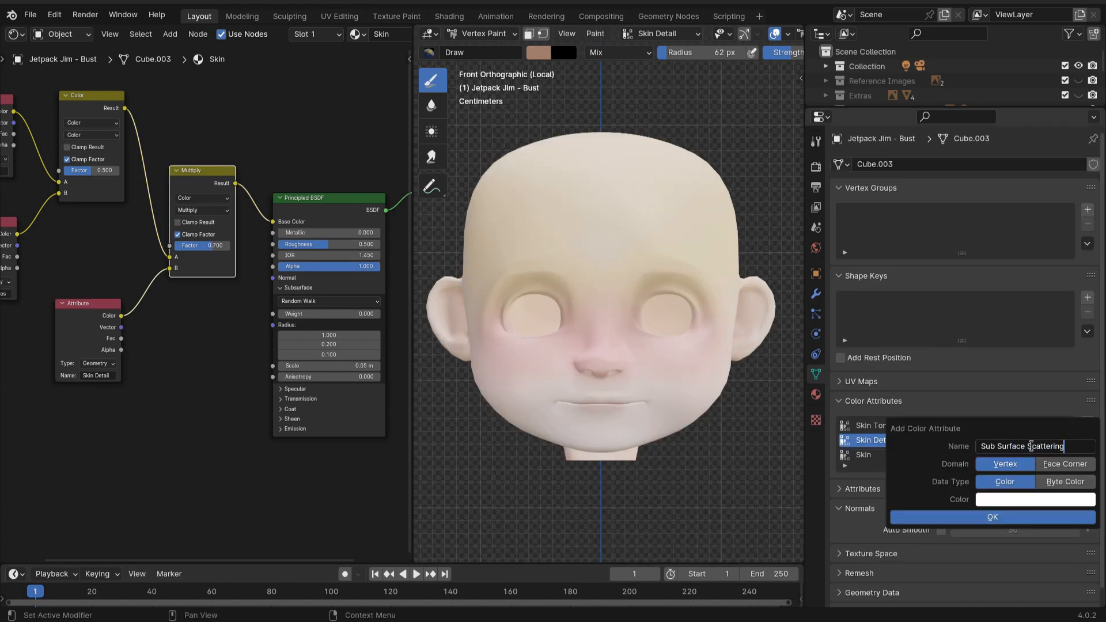
Create the Sub Surface Scattering attribute, blur the painted colours, and add a Mix Color node.
left_click(992, 517)
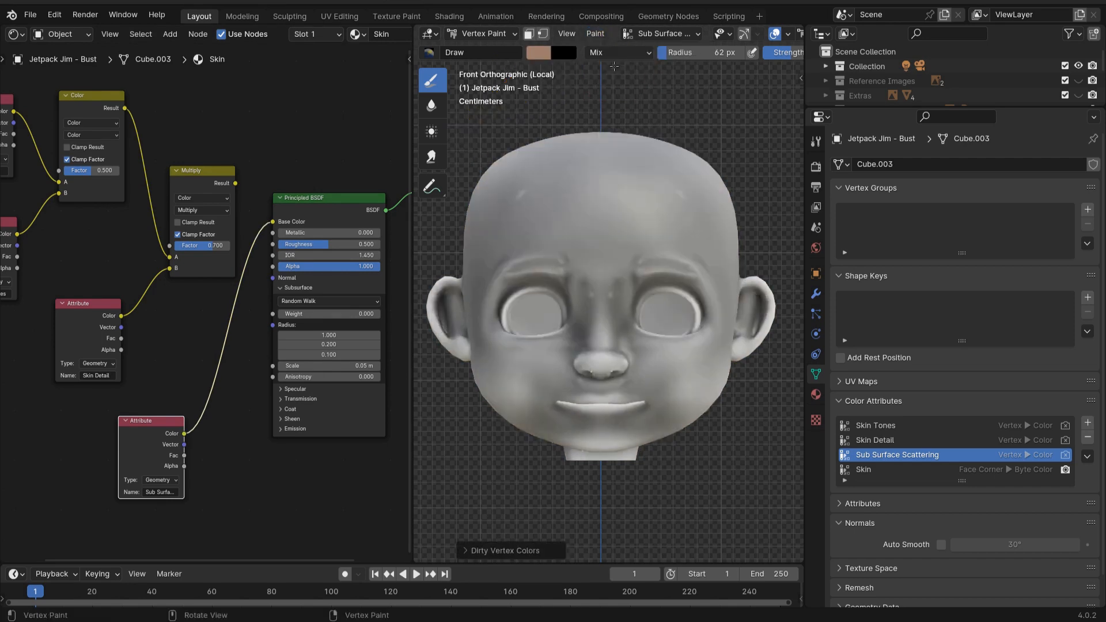
left_click(503, 550)
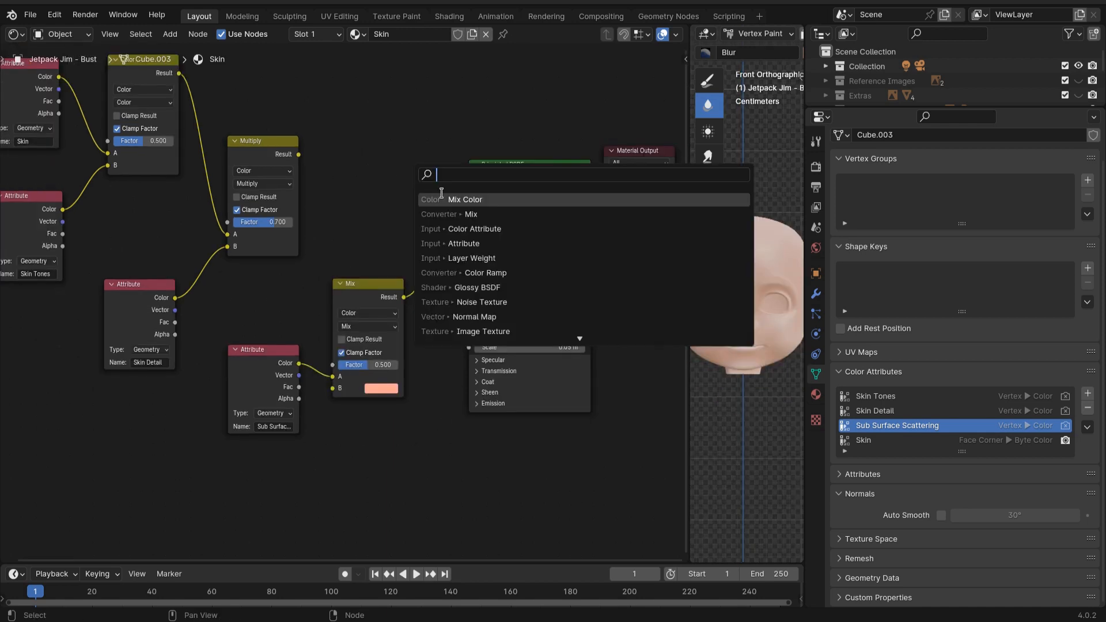
left_click(465, 199)
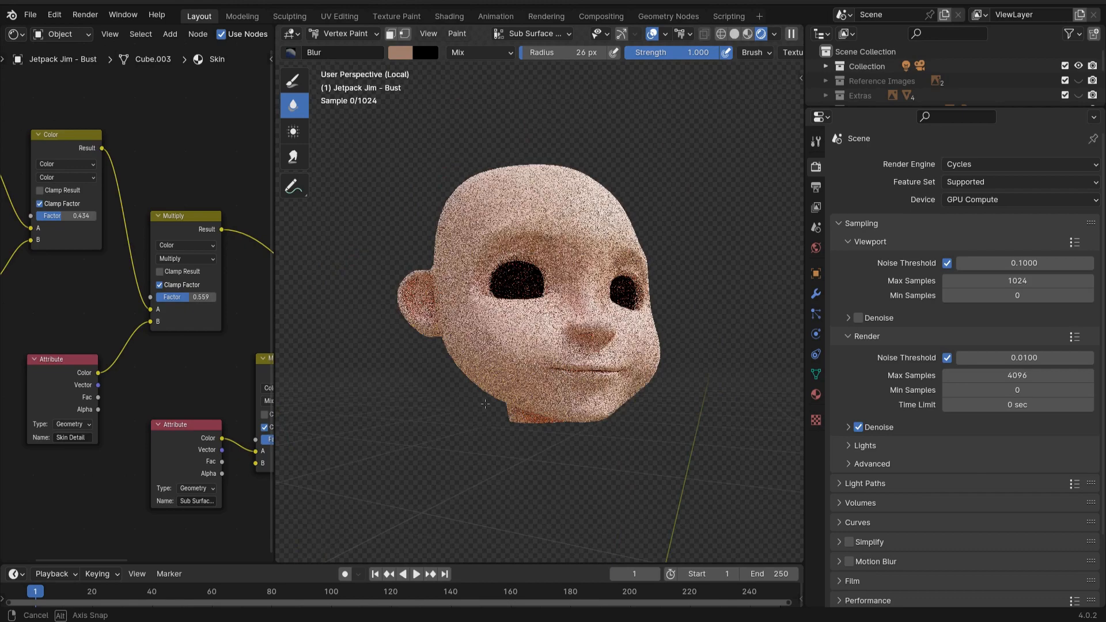
Set the Bake Type to Diffuse in the Render Properties Bake panel.
left_click_drag(485, 403, 554, 440)
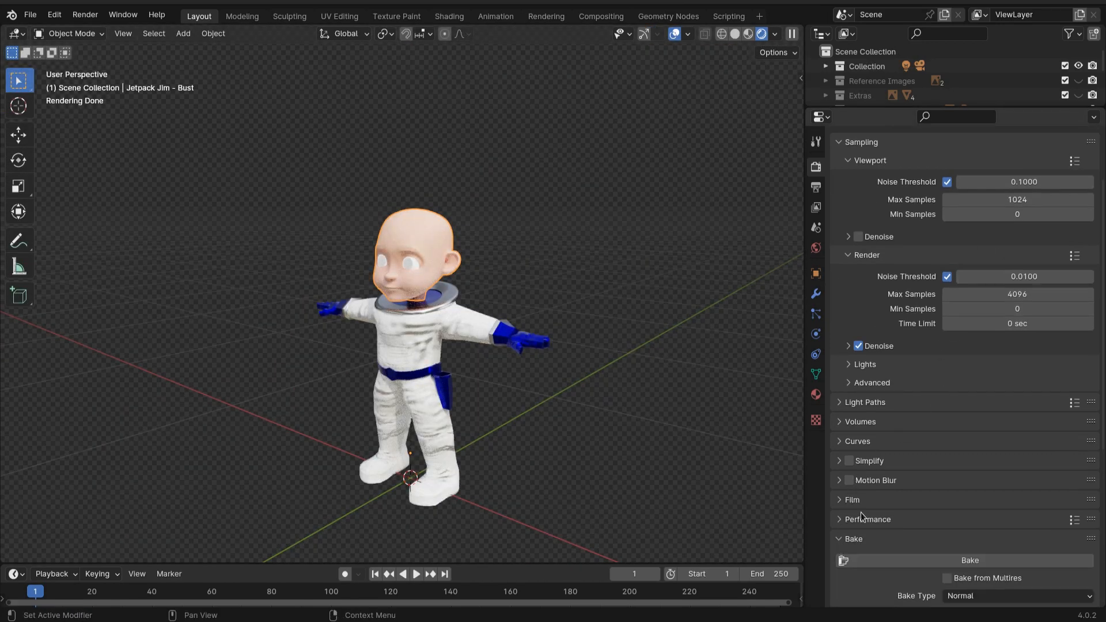
scroll("down", 3)
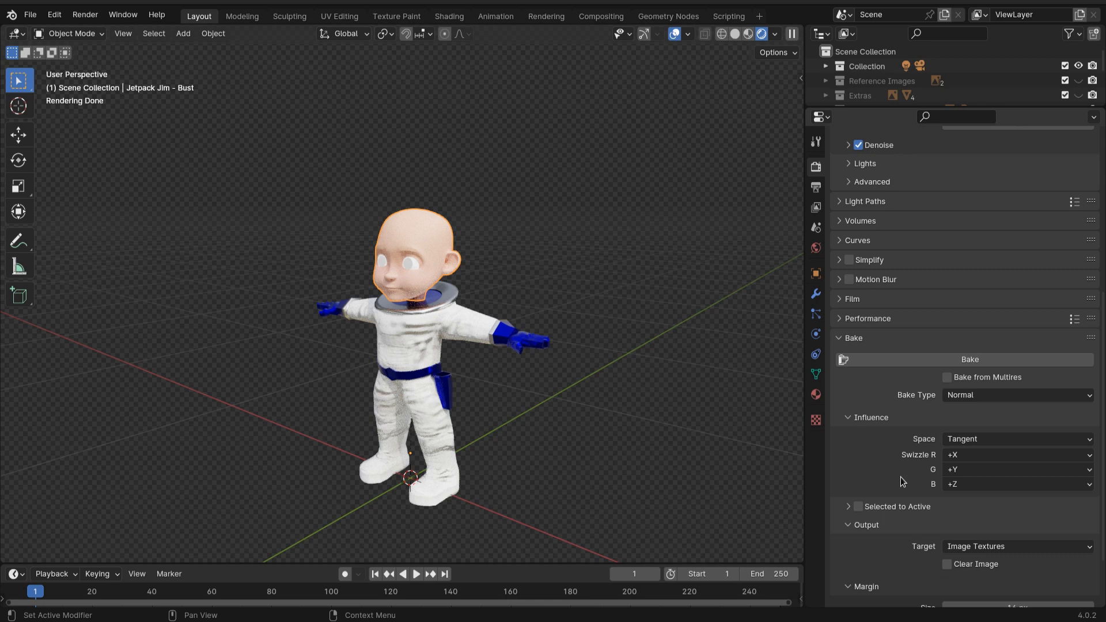
mouse_move(931, 479)
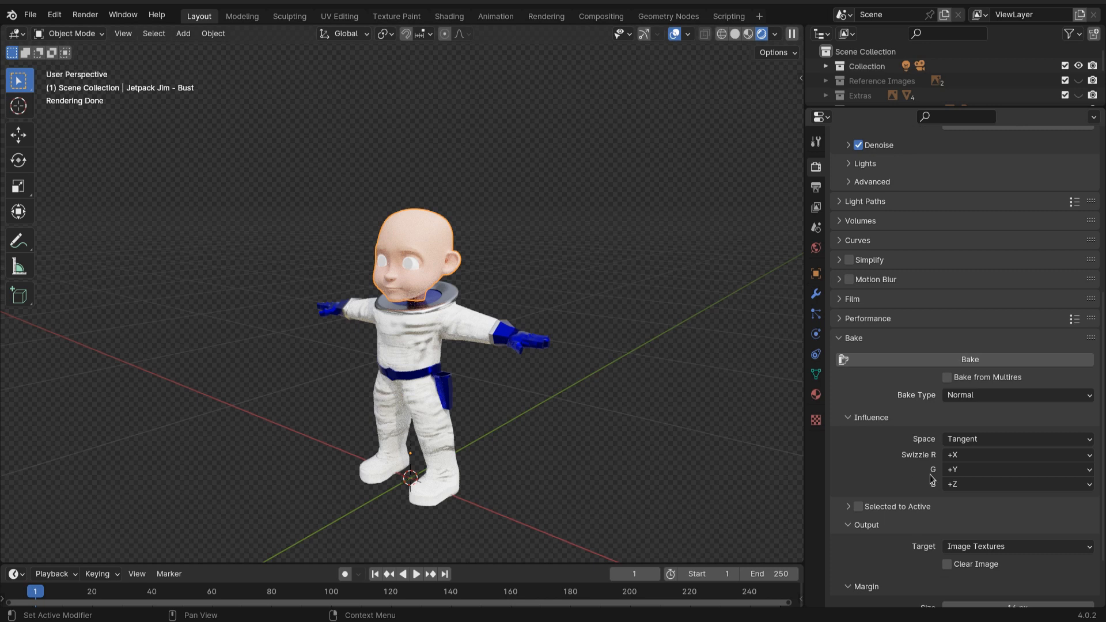
left_click(1016, 395)
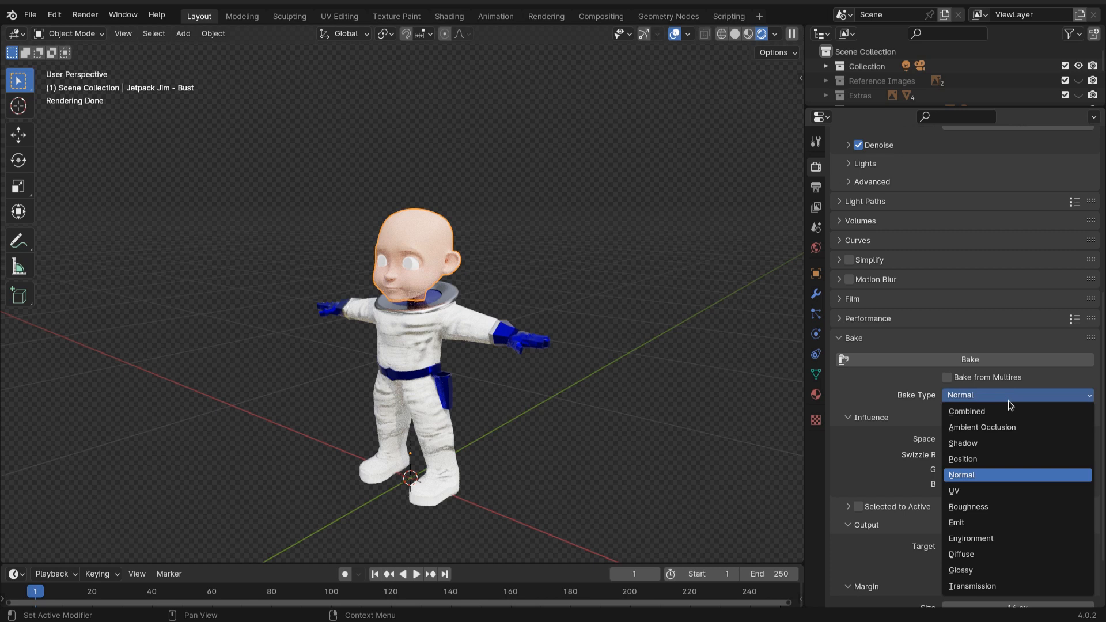
left_click(962, 557)
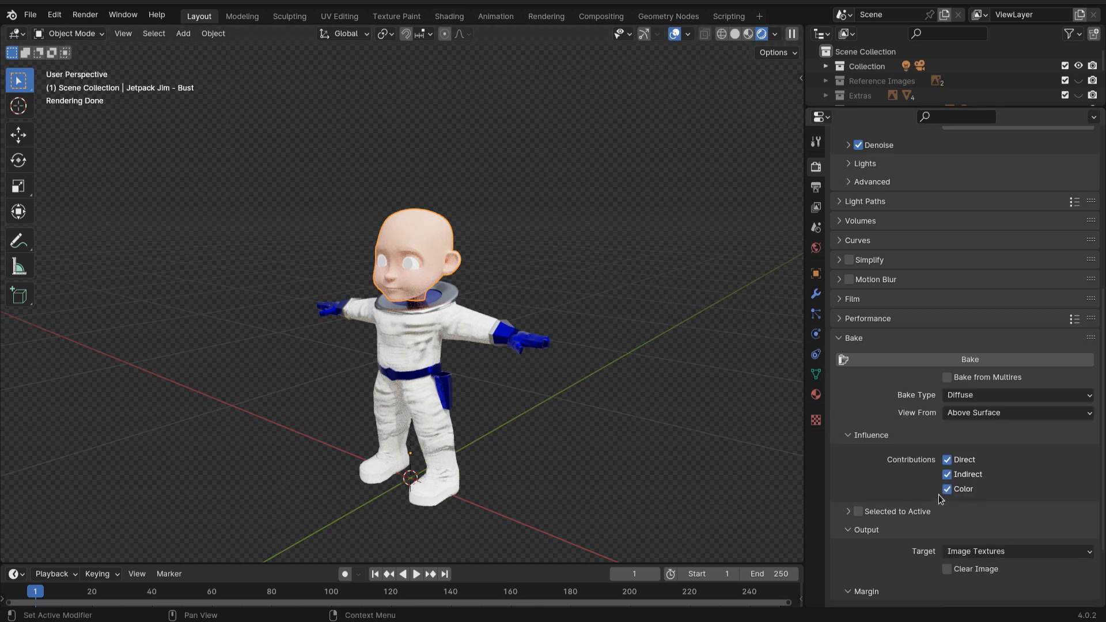
scroll("down", 3)
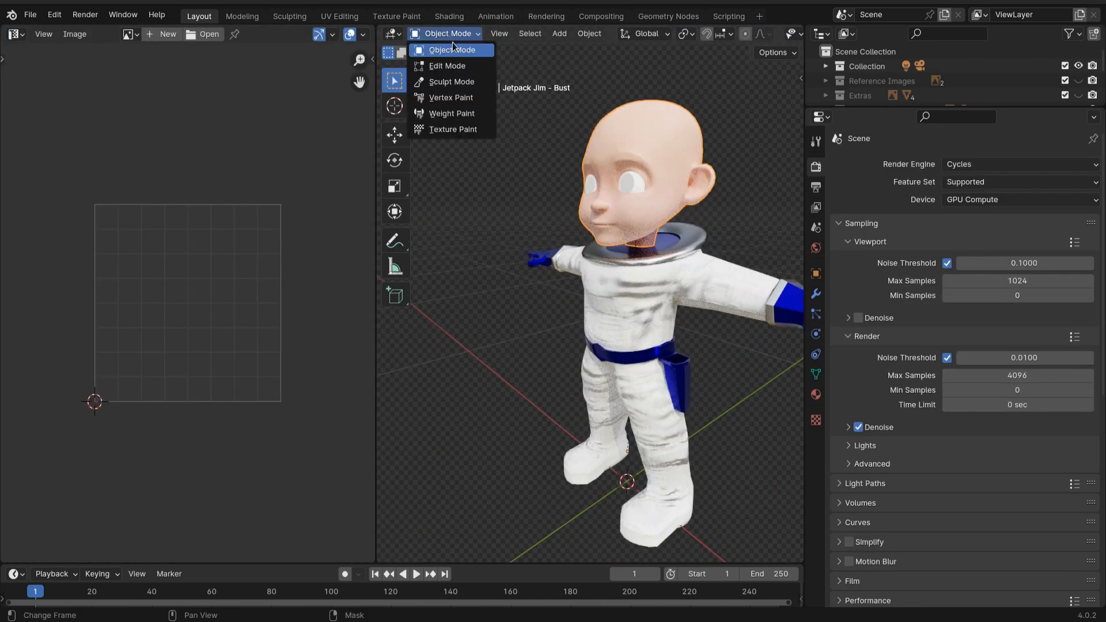
View the head's UVs in Edit Mode and show the material node tree in the Shader Editor.
left_click(447, 65)
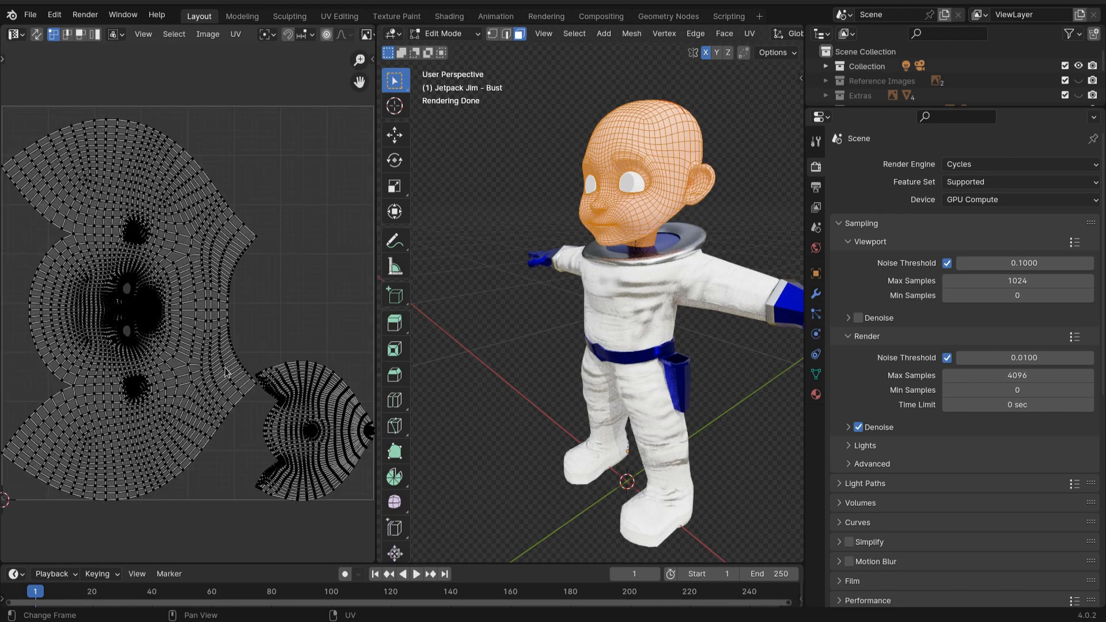
scroll("down", 3)
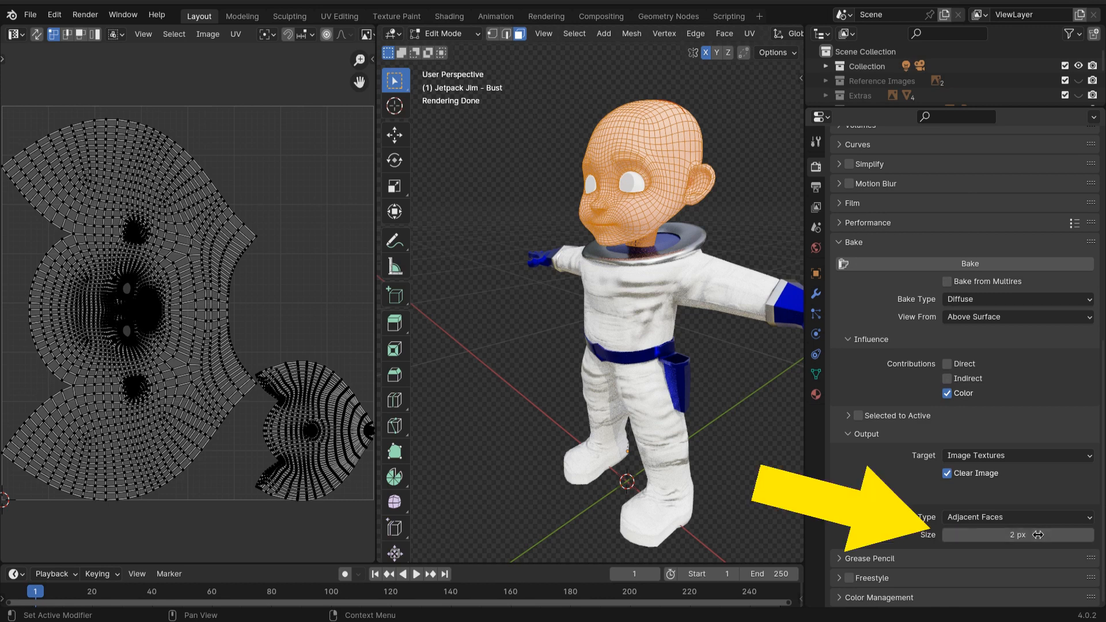
left_click(13, 34)
type("image")
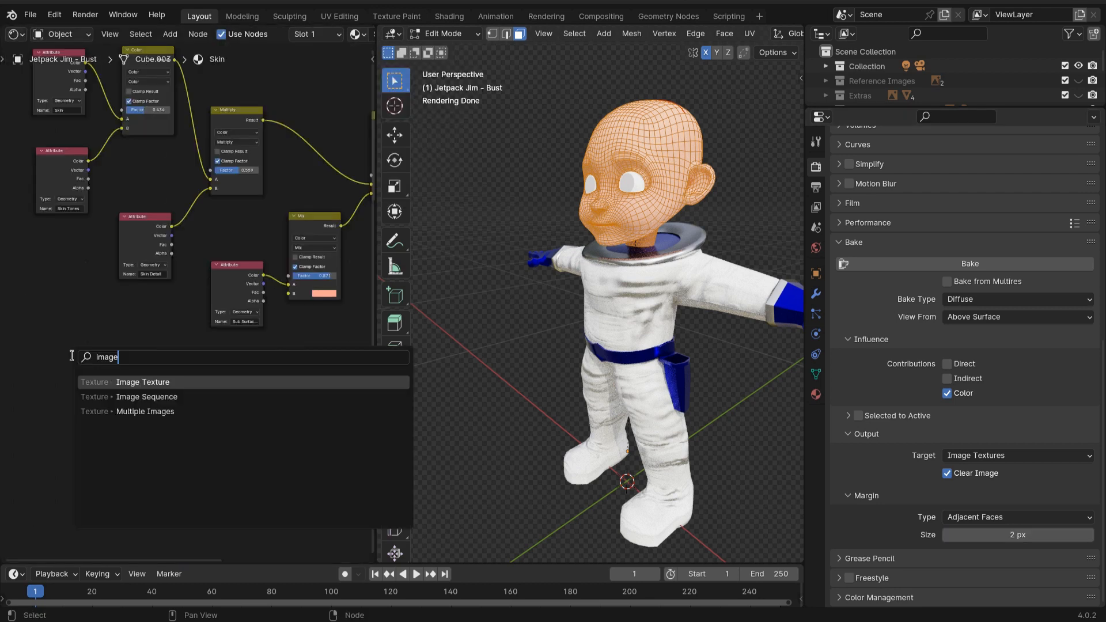
Add an Image Texture node with a new 2048 px image named 'Head Diffuse'.
left_click(142, 381)
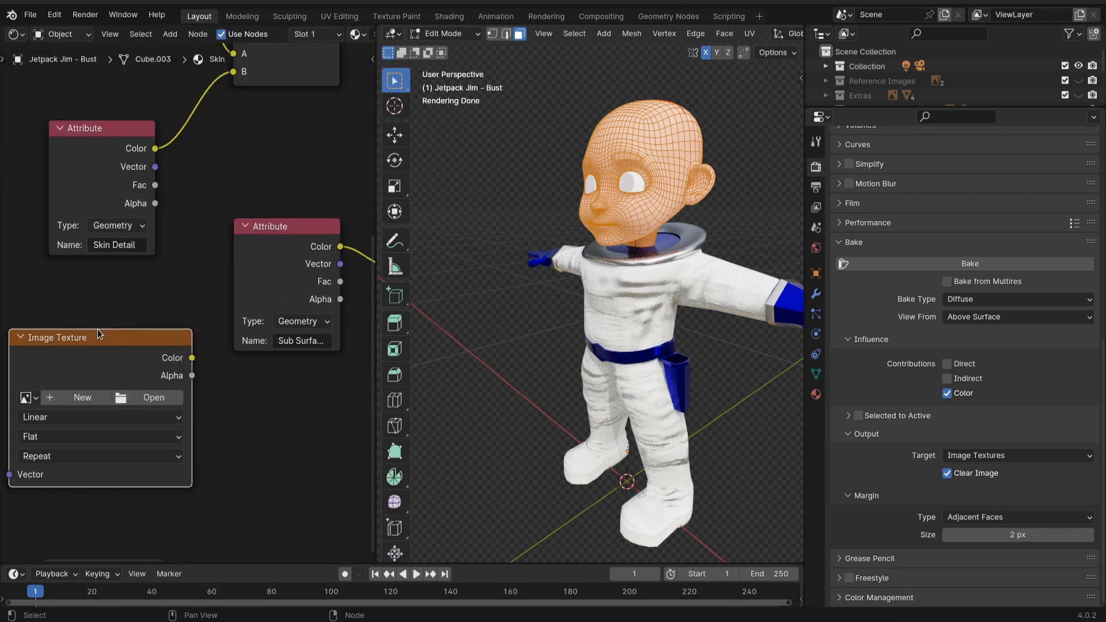
left_click(82, 397)
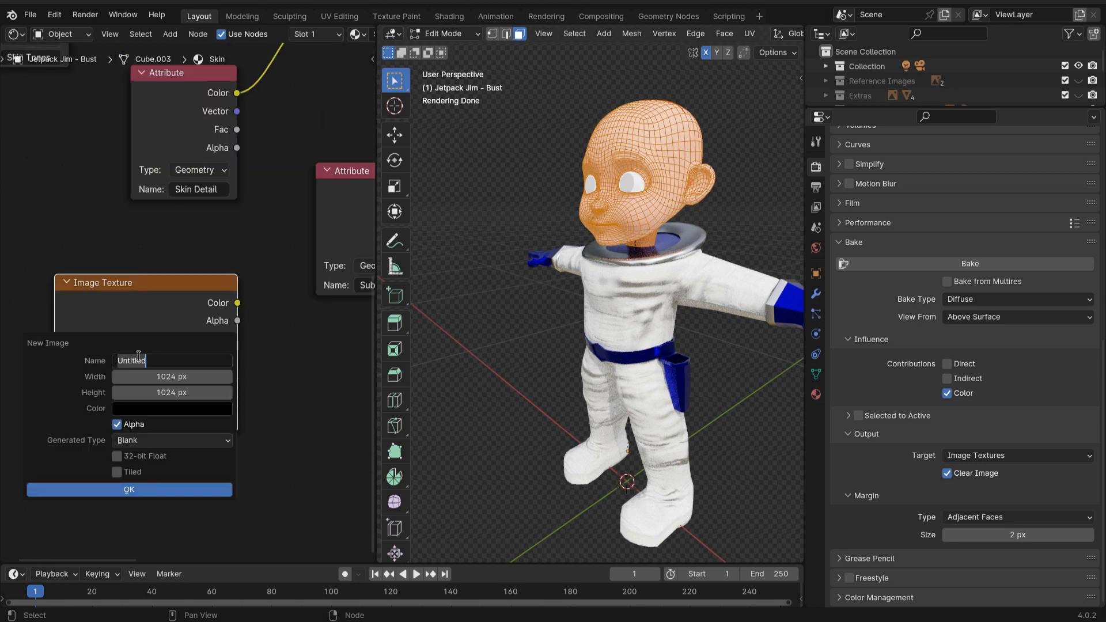
type("Head Diffuse")
left_click(171, 376)
type("2048")
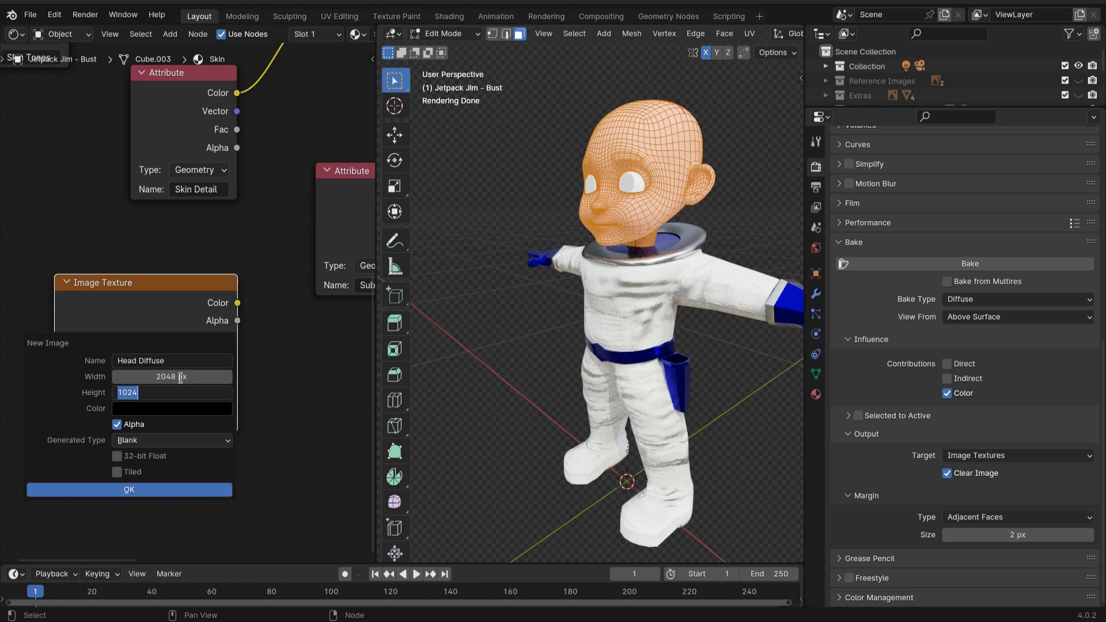
left_click(129, 489)
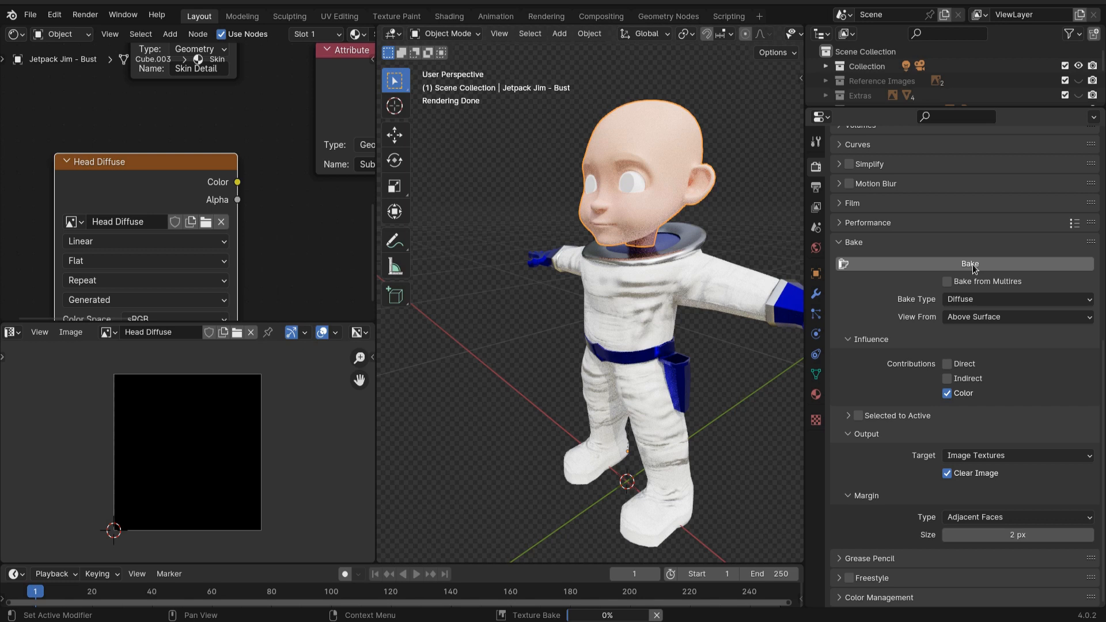
Bake the peach skin colours into Head Diffuse and open the image's Image menu.
left_click(969, 263)
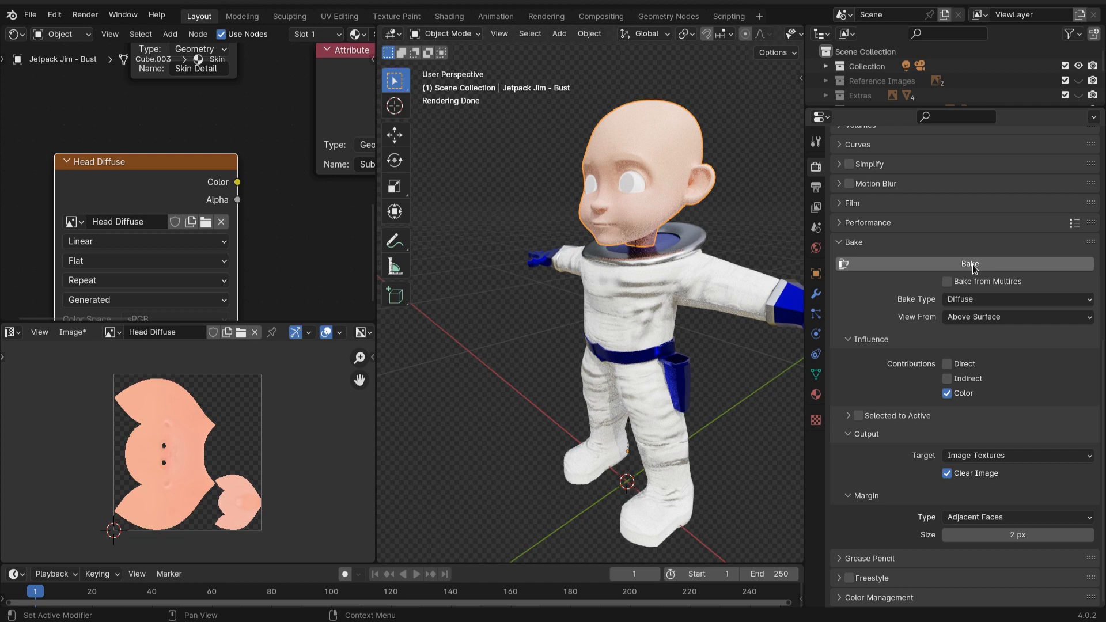
left_click(969, 263)
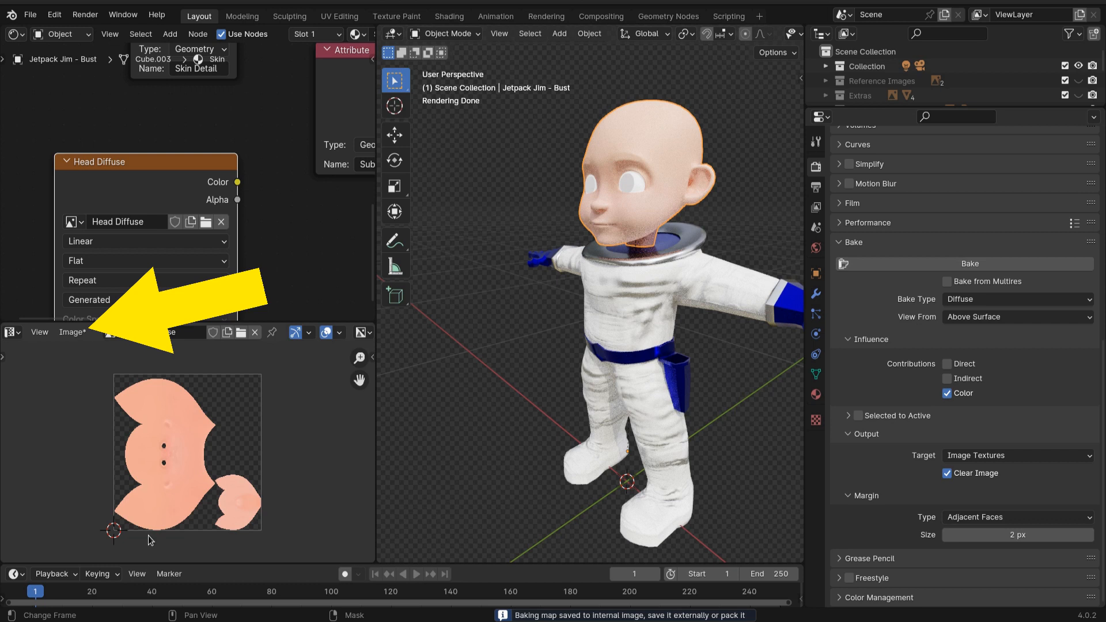
mouse_move(179, 537)
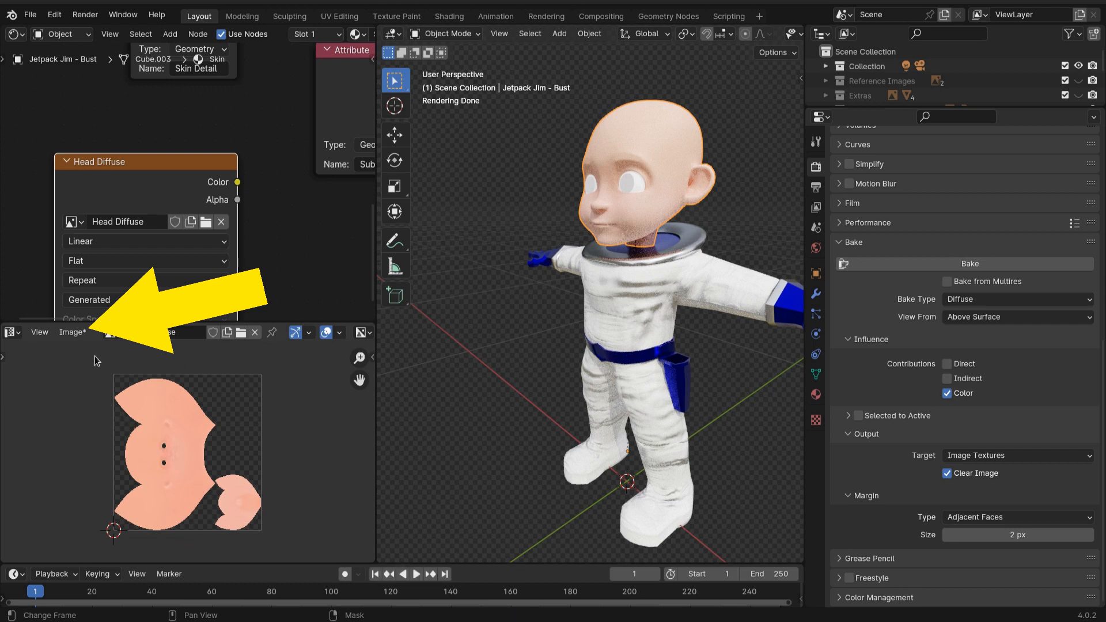
left_click(72, 333)
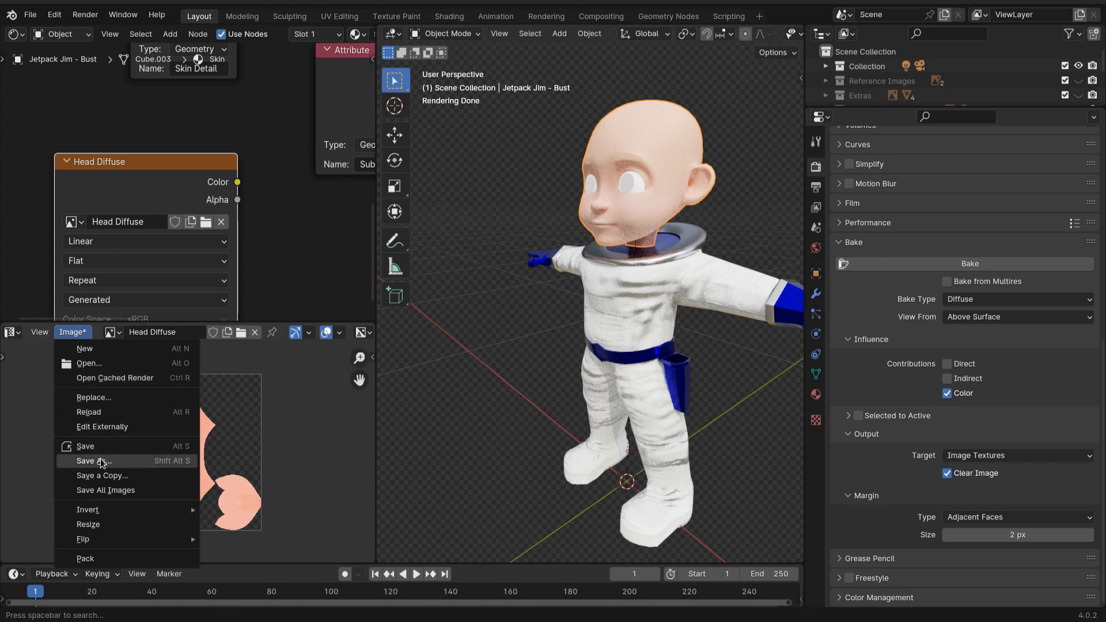
Save the baked Head Diffuse texture via Image > Save As and return to the nodes.
left_click(92, 460)
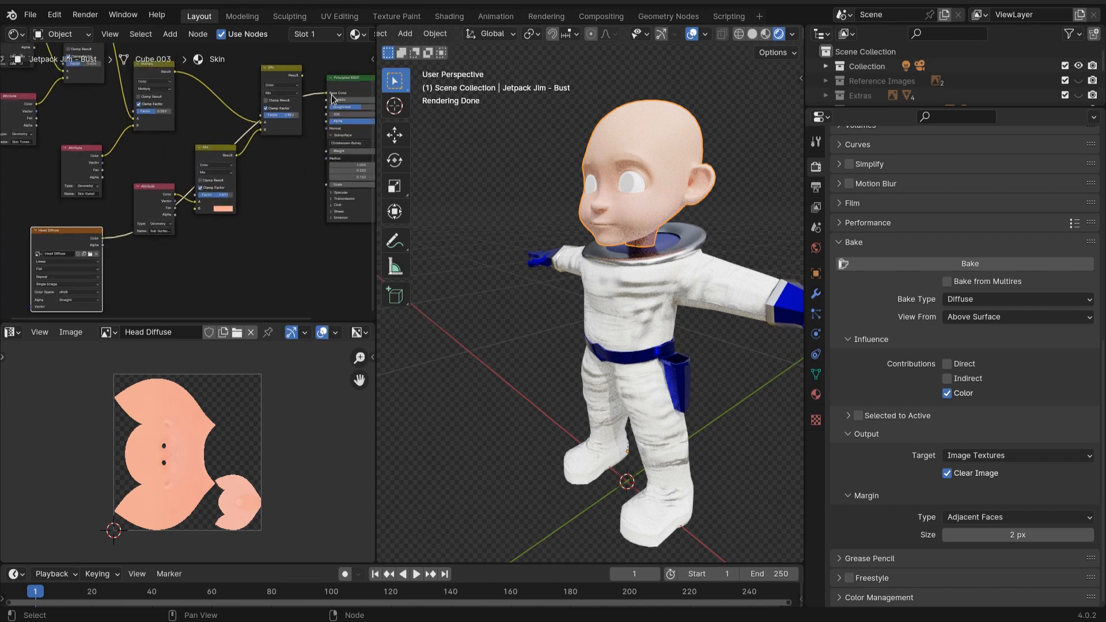
left_click_drag(628, 283, 483, 295)
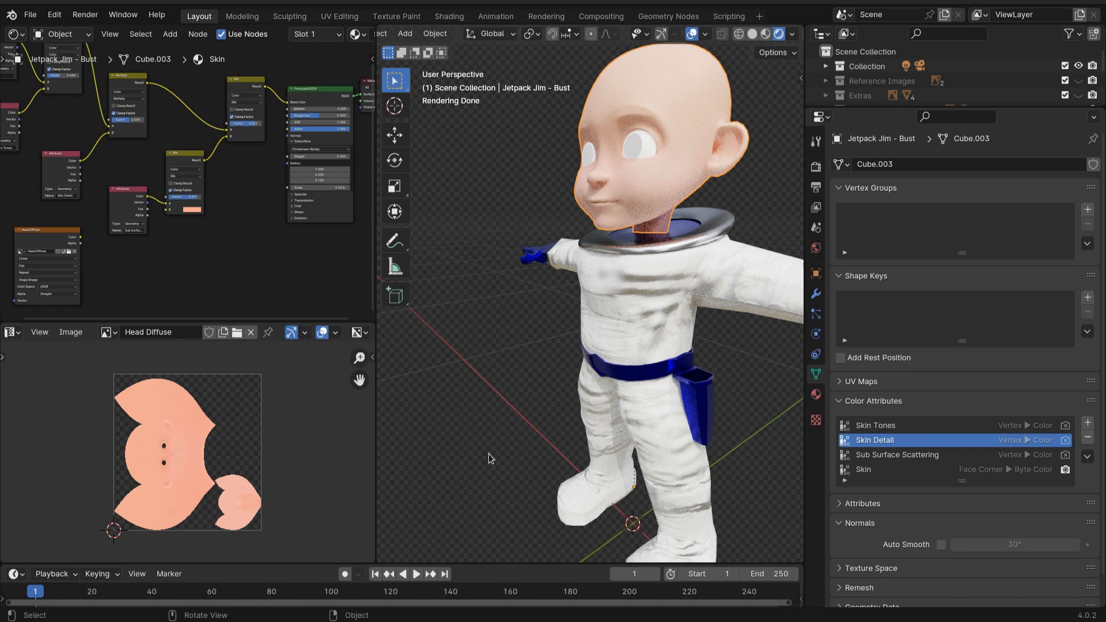
Pack all eight external resources into the .blend file via File > External Data.
left_click(30, 14)
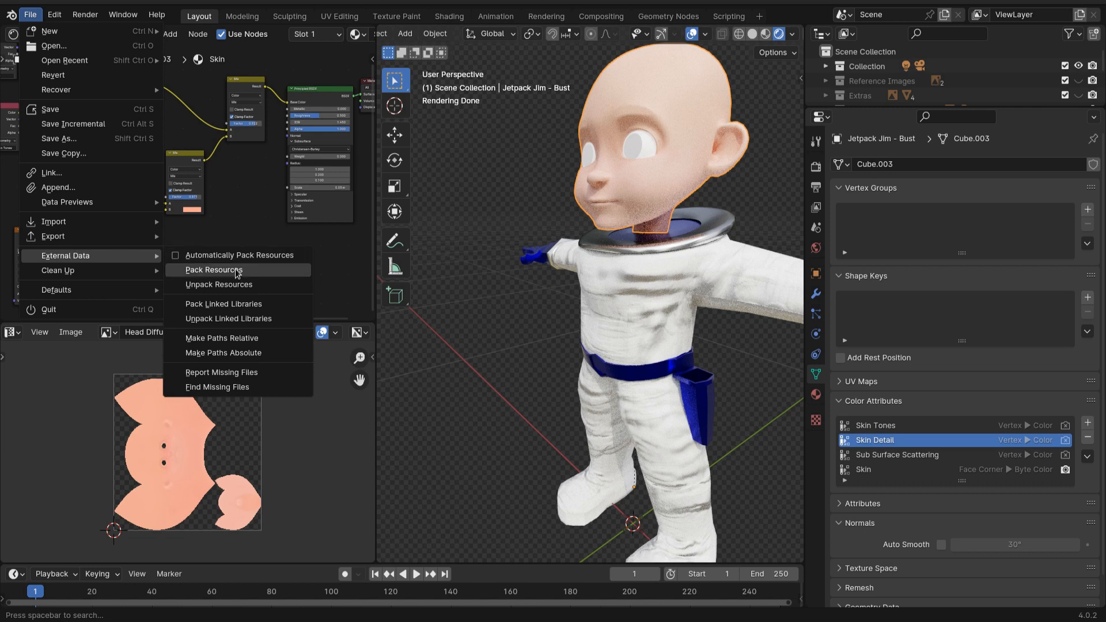
left_click(213, 270)
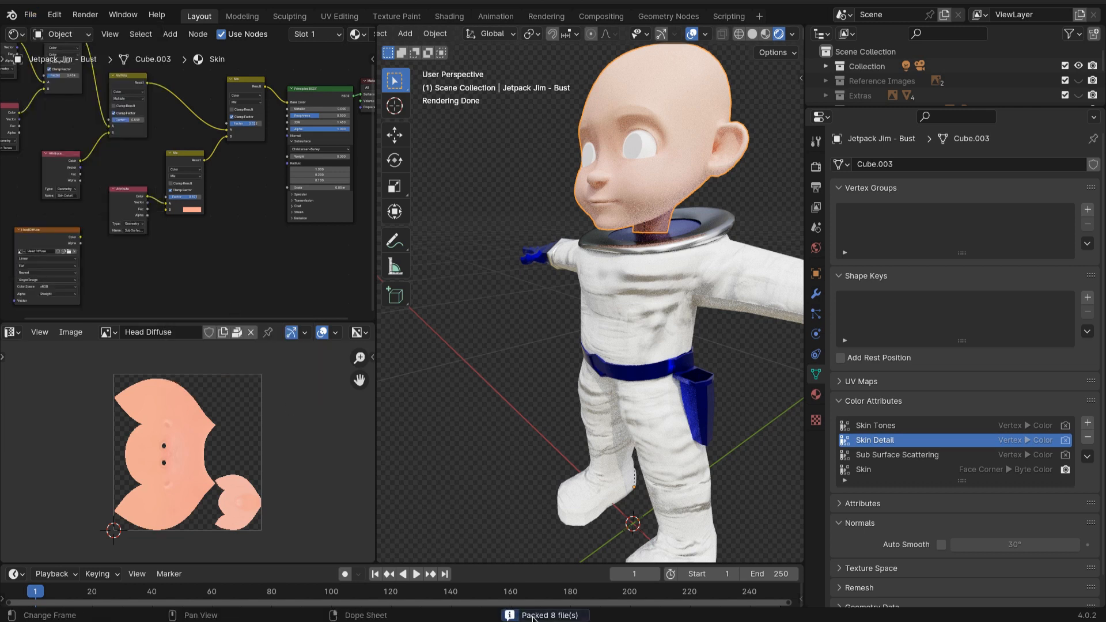